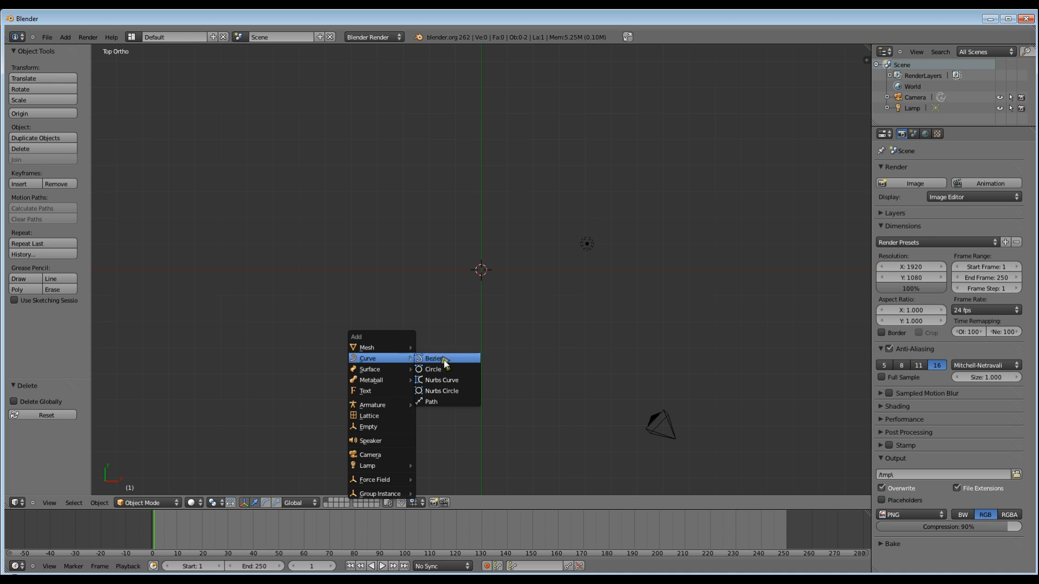
# - Add a Bezier circle for the face outline and start editing its points
pyautogui.click(433, 359)
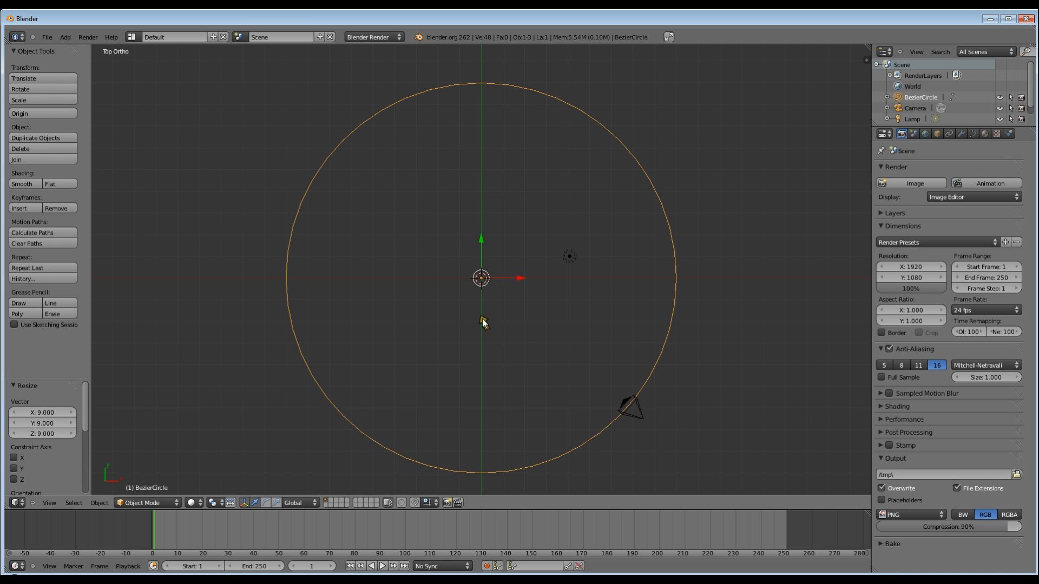
pyautogui.press('Tab')
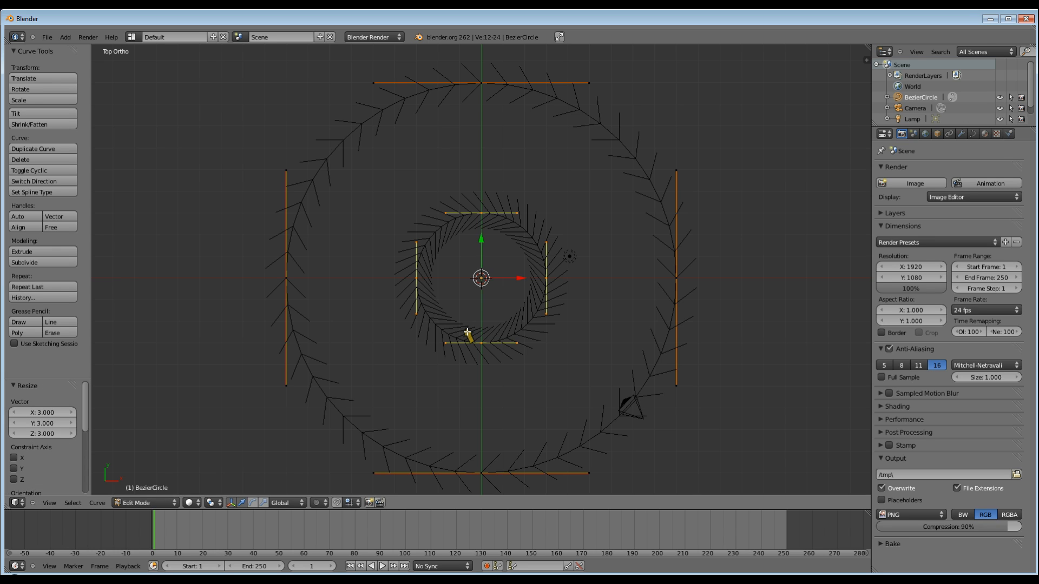
# - Place the eye circles inside the face, larger at upper left and smaller at right
pyautogui.moveTo(481, 278); pyautogui.dragTo(425, 220)
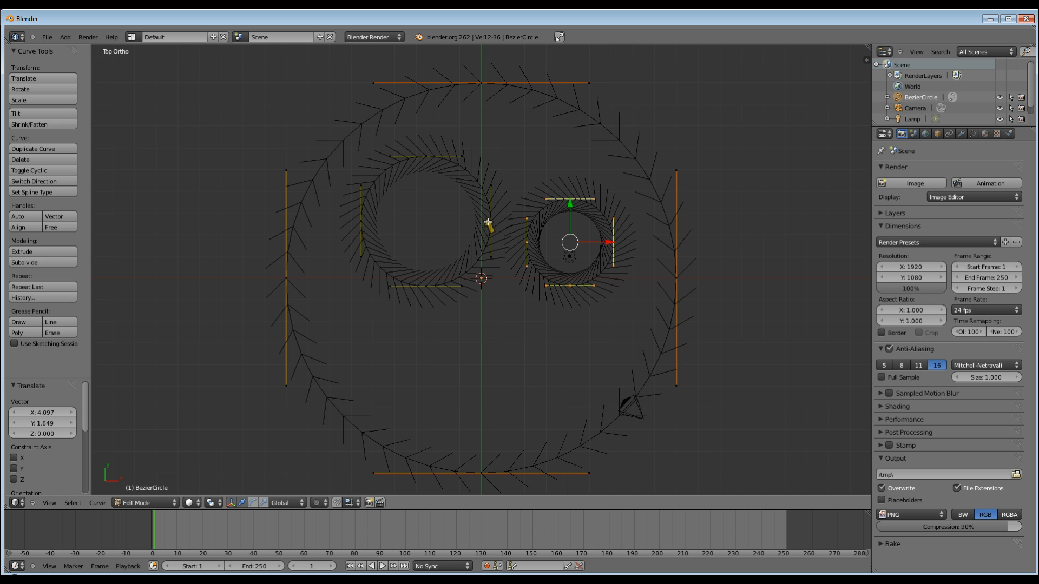
pyautogui.press('Tab')
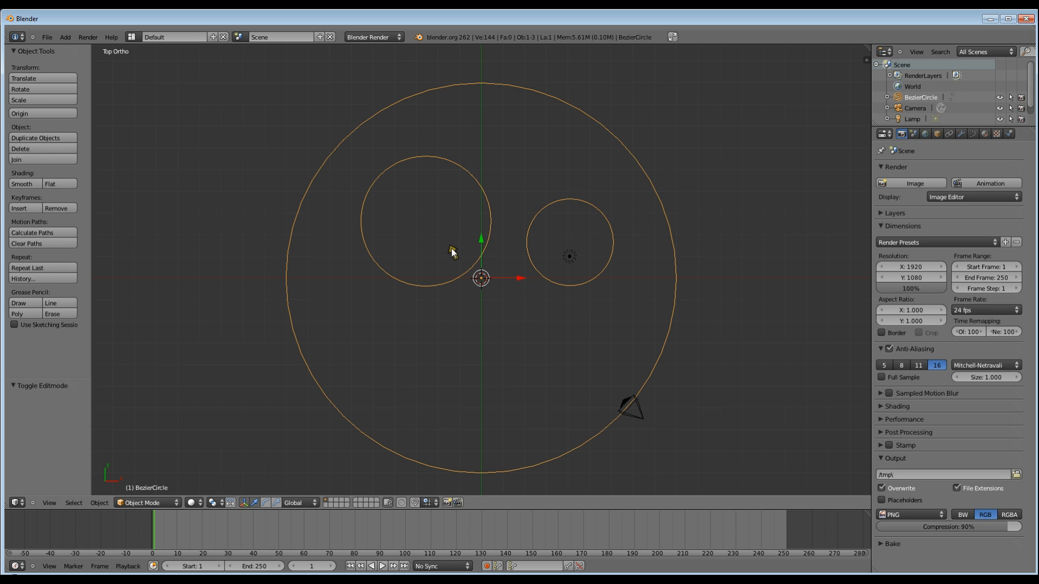
pyautogui.moveTo(493, 233)
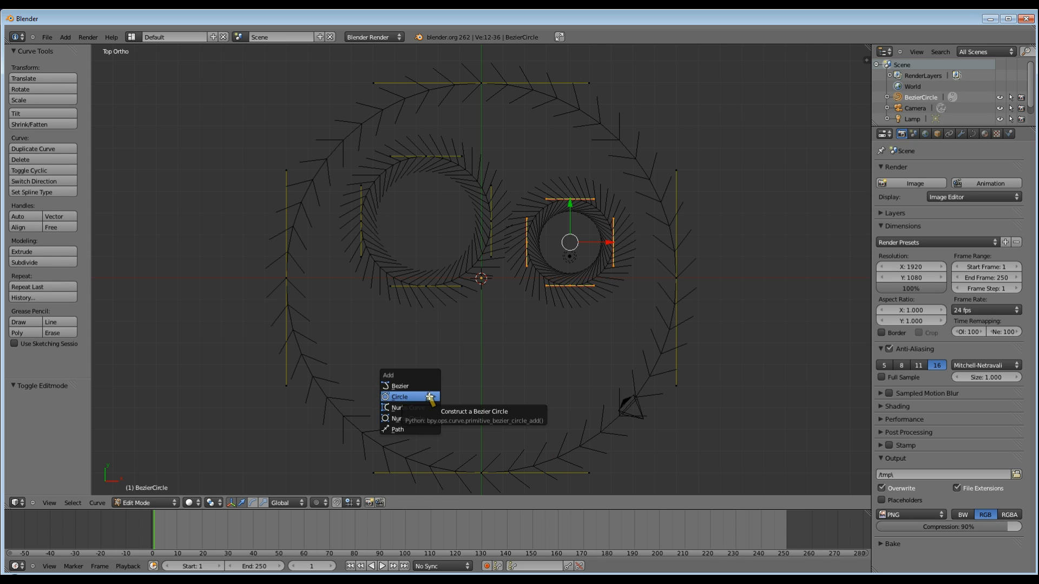
# - Add a circle below the eyes and bend its handles into a lopsided bean-shaped mouth
pyautogui.click(399, 396)
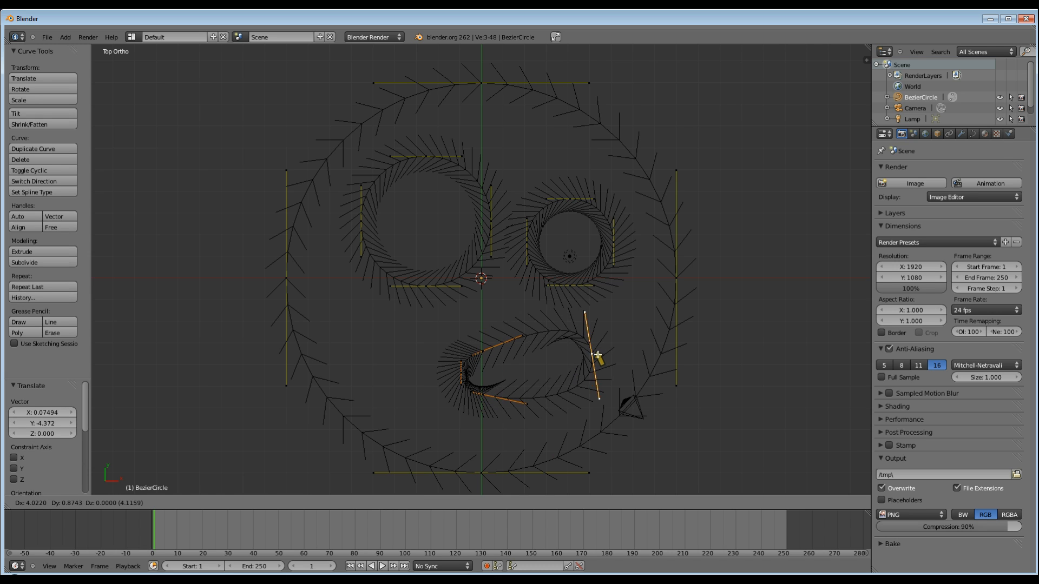
pyautogui.moveTo(596, 355); pyautogui.dragTo(397, 390)
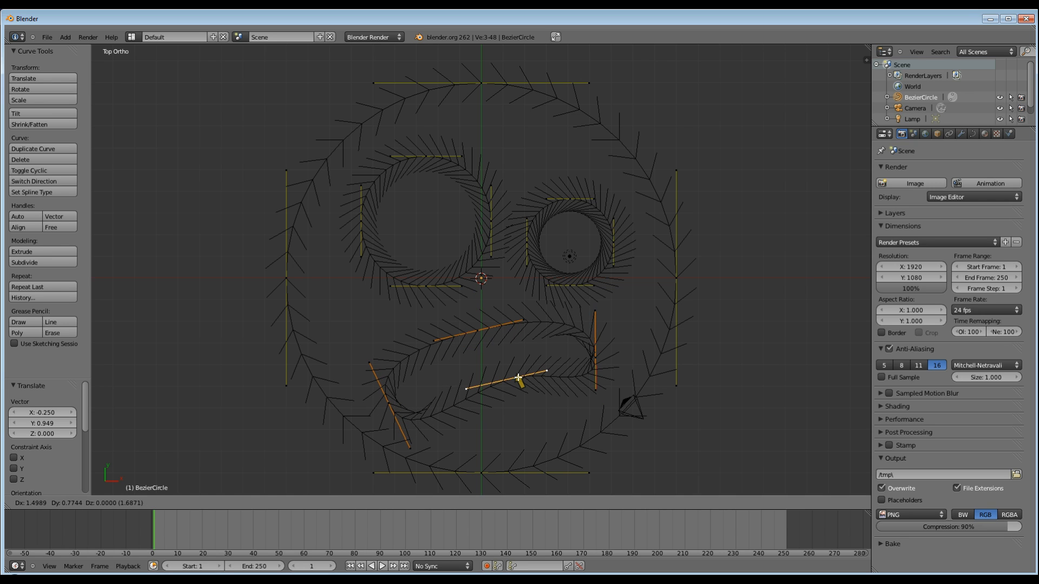
pyautogui.press('Tab')
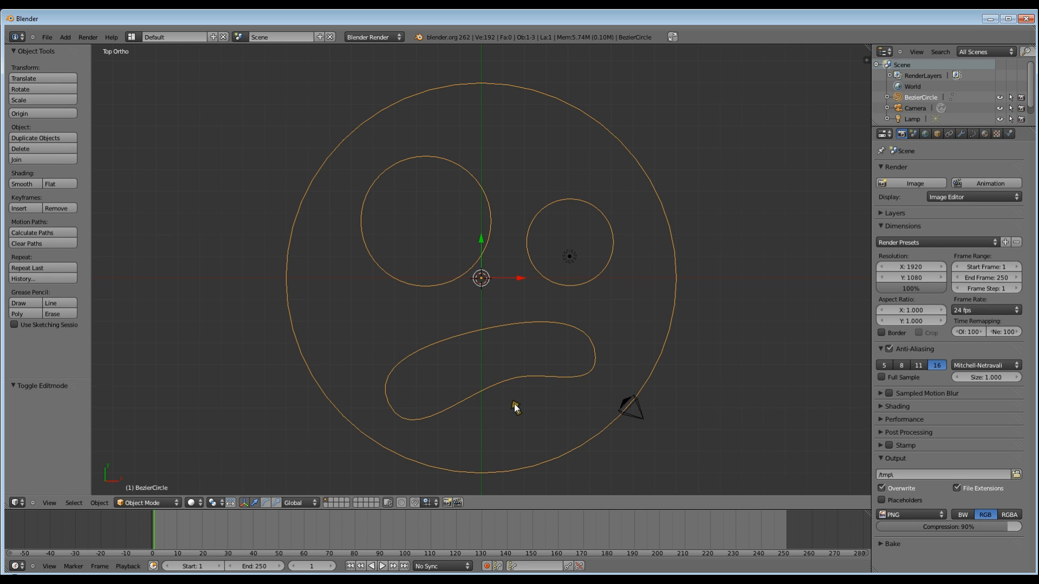
# - Set the curve to 2D with Extrude 0.2, Bevel Depth 0.1 and Bevel Resolution 4
pyautogui.moveTo(515, 408); pyautogui.dragTo(677, 324)
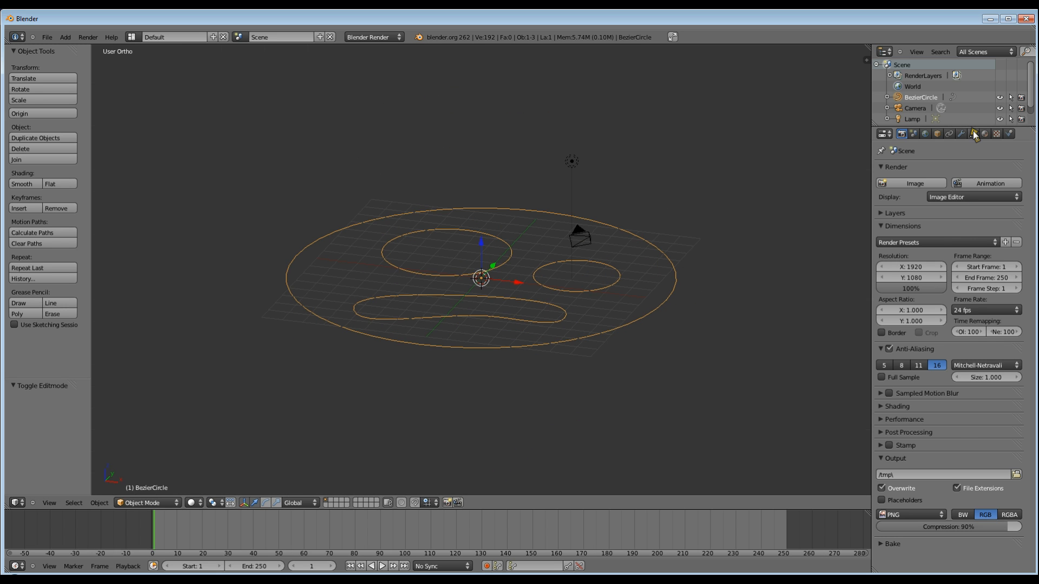
pyautogui.click(978, 137)
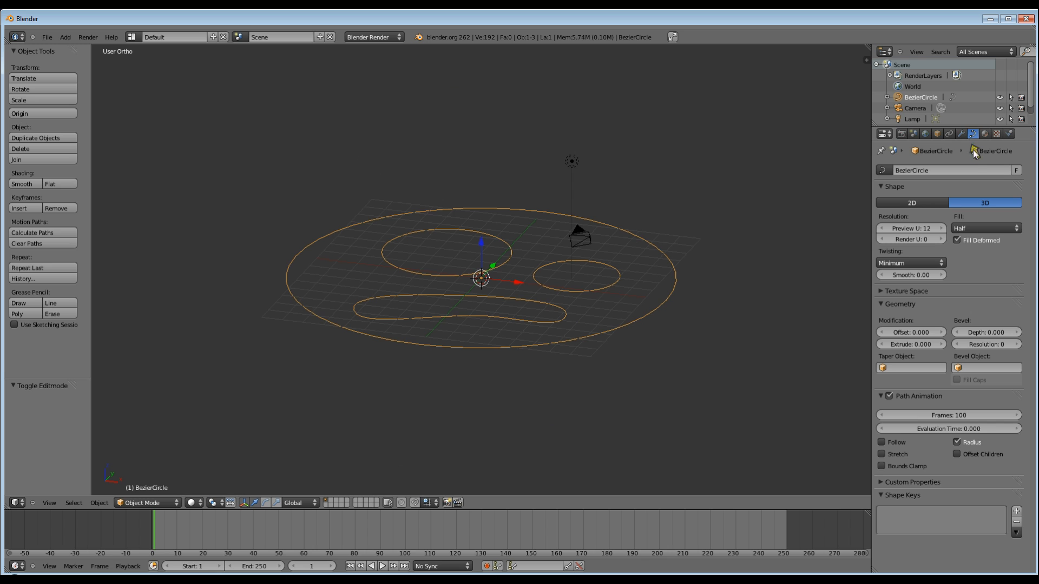
pyautogui.moveTo(973, 133)
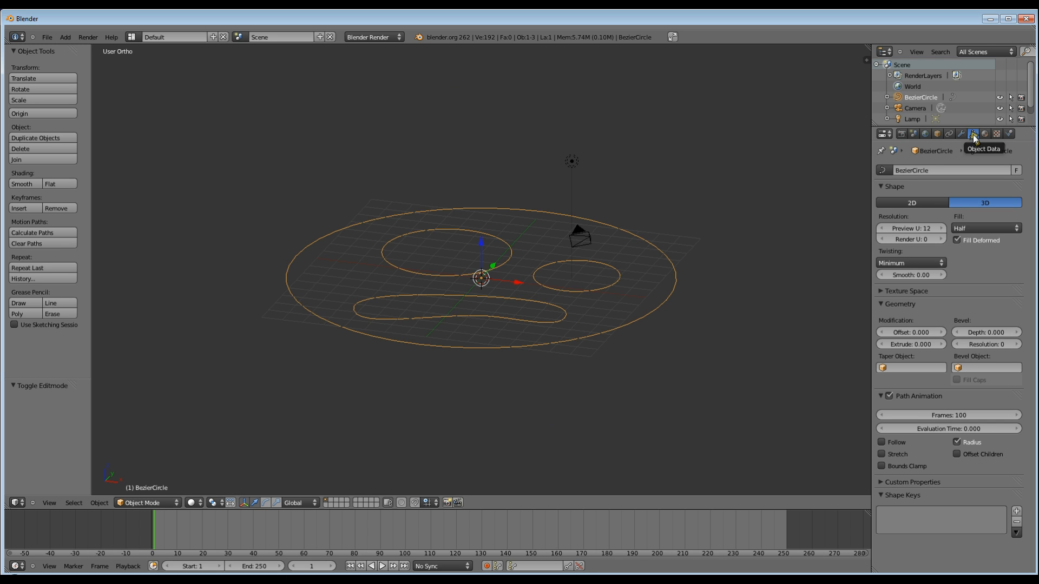
pyautogui.click(911, 202)
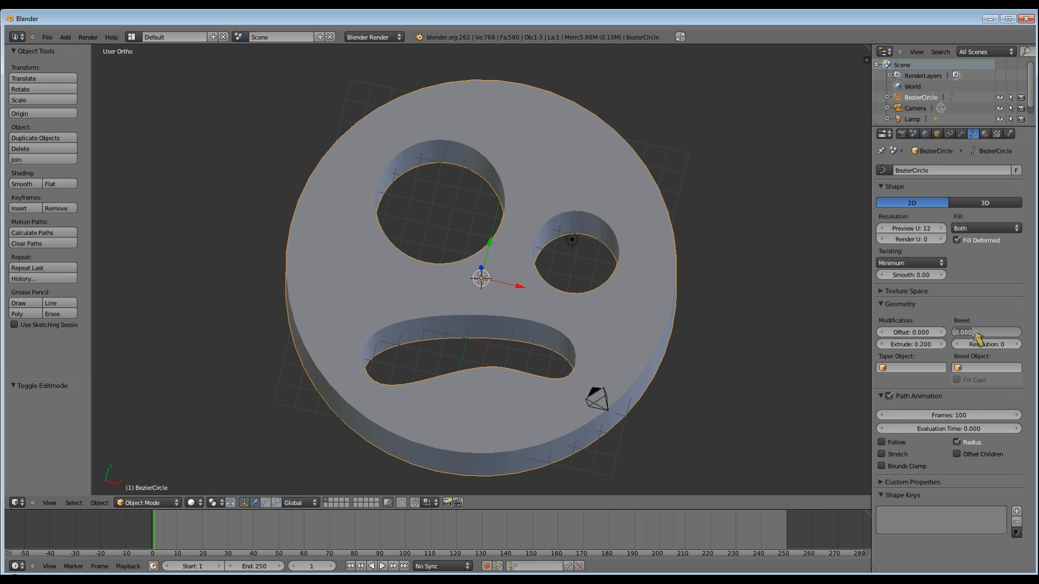
pyautogui.moveTo(986, 332); pyautogui.dragTo(990, 333)
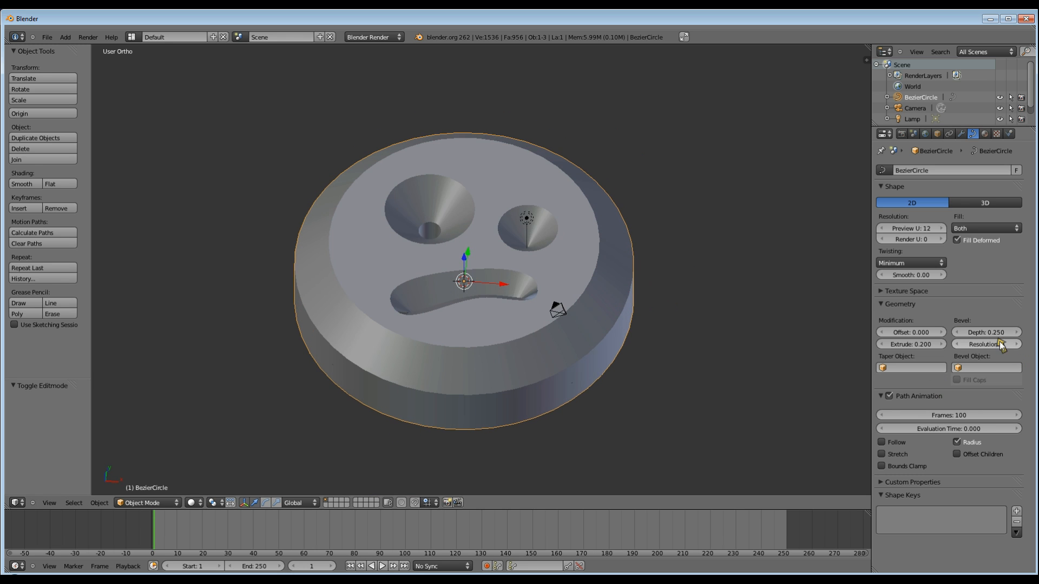
pyautogui.click(1016, 345)
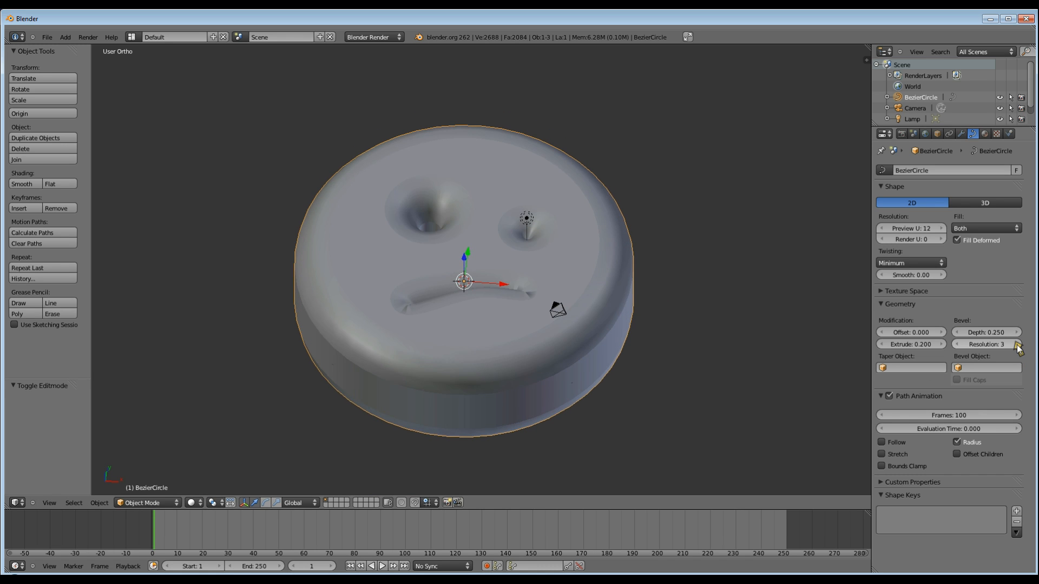
pyautogui.click(1015, 345)
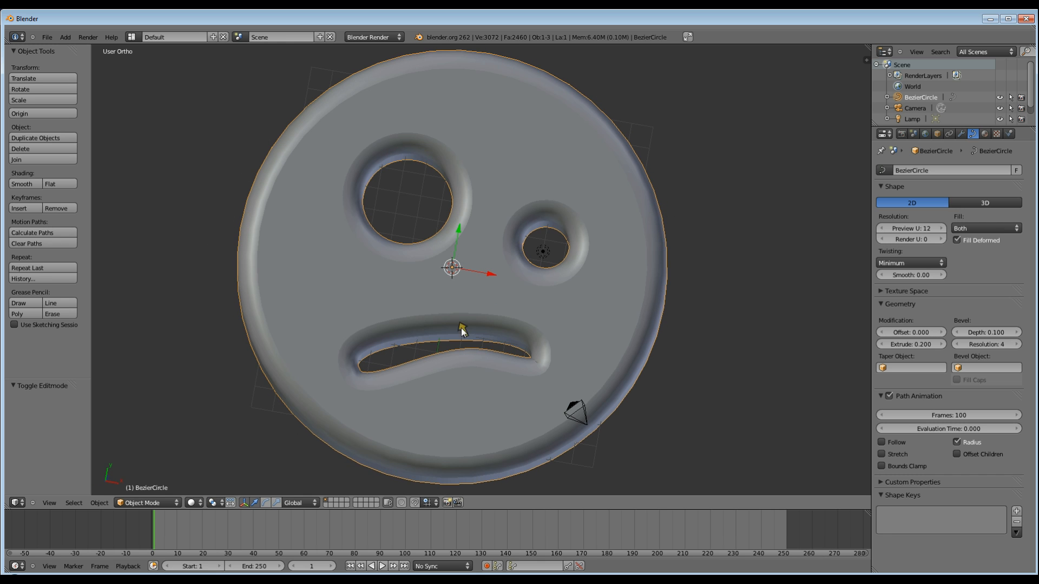
# - View the disc in wireframe and convert the face curve into a mesh
pyautogui.click(100, 503)
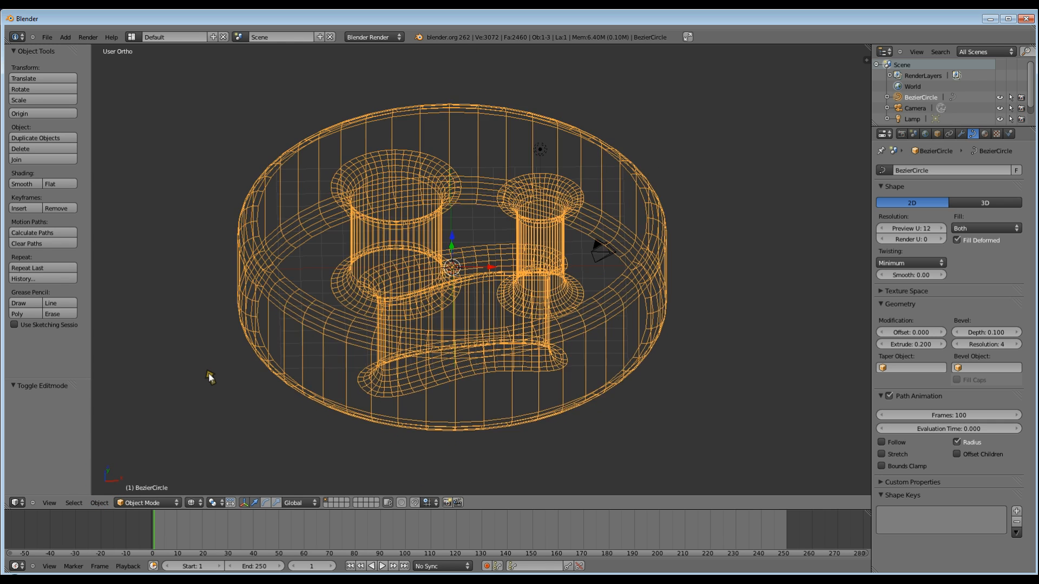
pyautogui.click(100, 502)
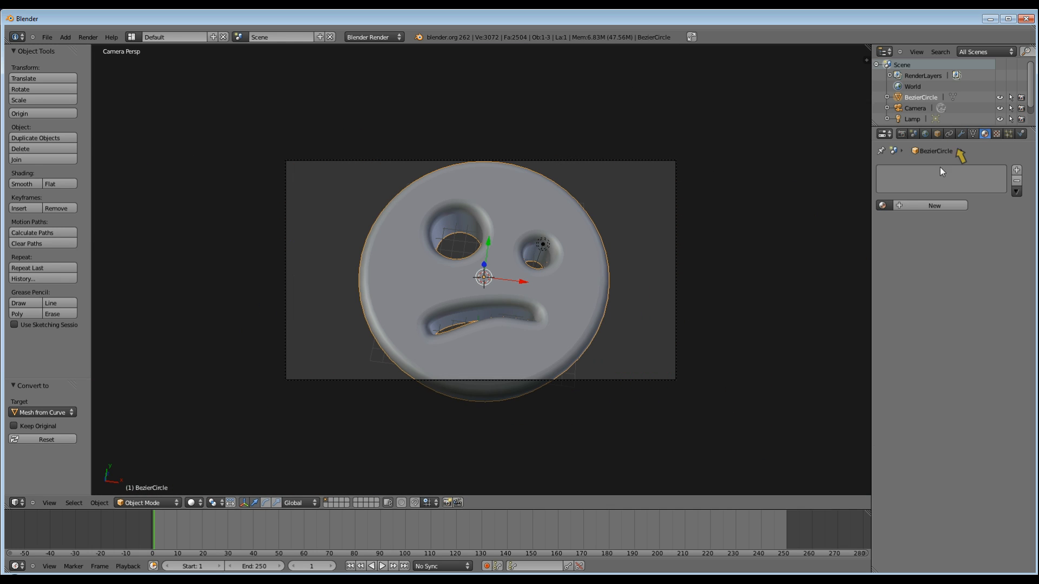
# - Create a new material for the disc with a yellow diffuse colour
pyautogui.click(931, 206)
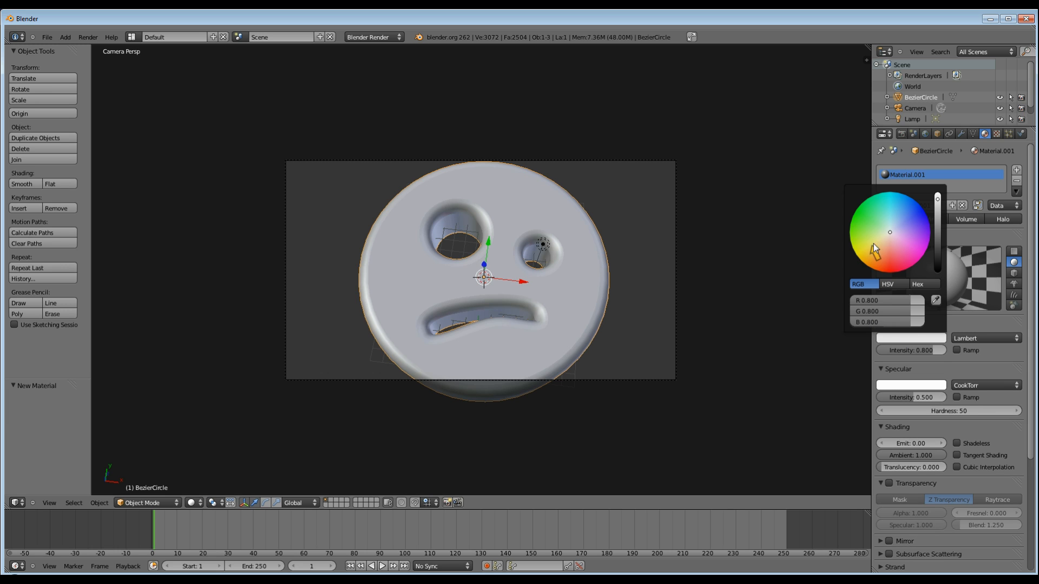
pyautogui.click(889, 231)
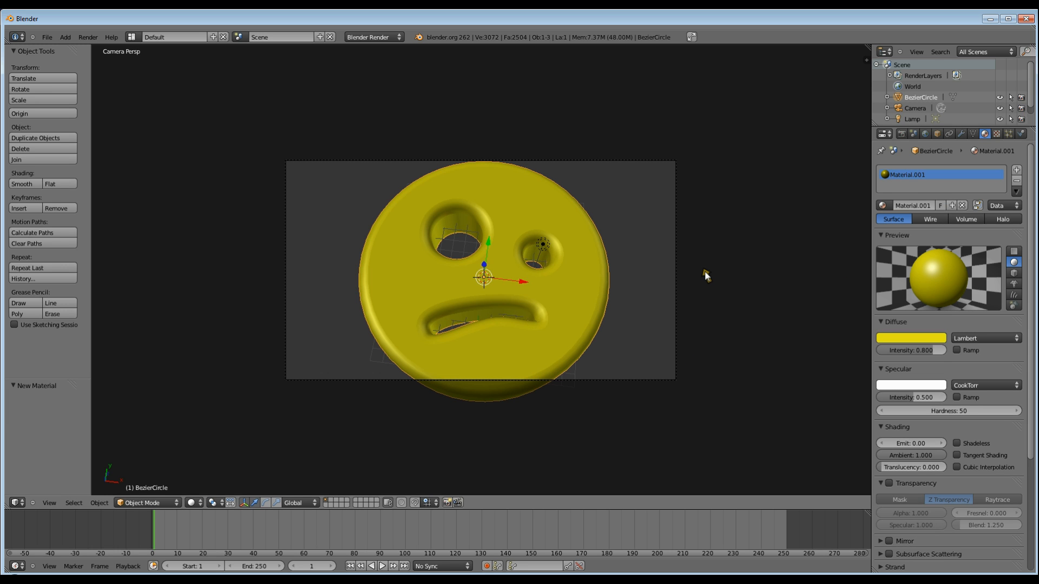
pyautogui.moveTo(482, 276)
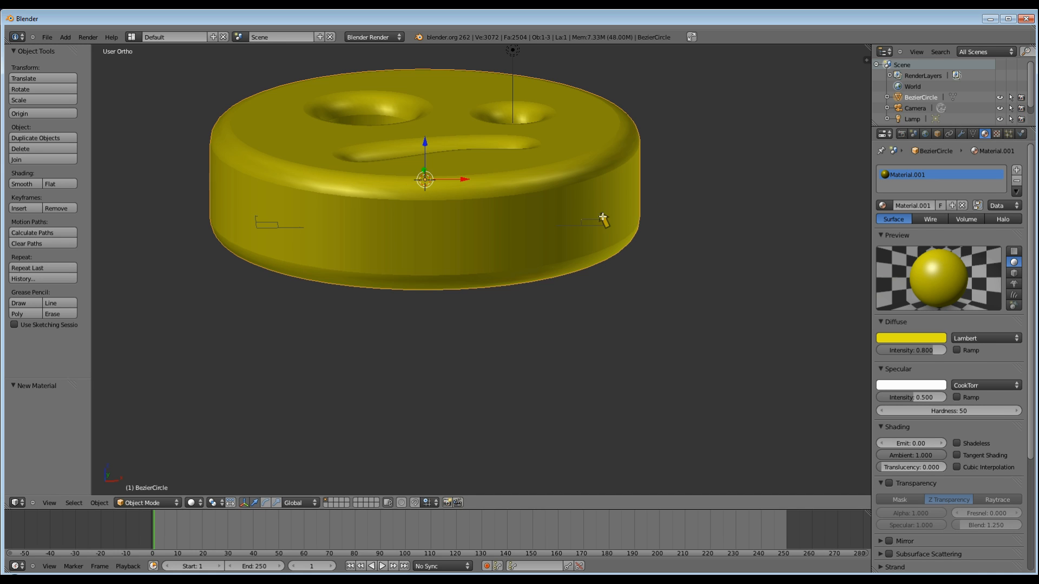
pyautogui.press('Tab')
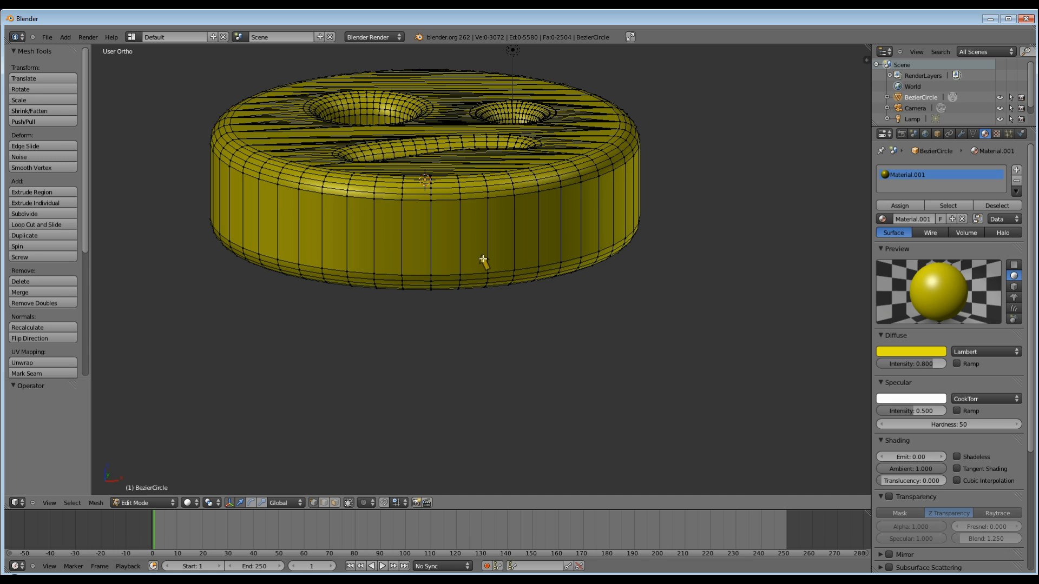
pyautogui.press('Tab')
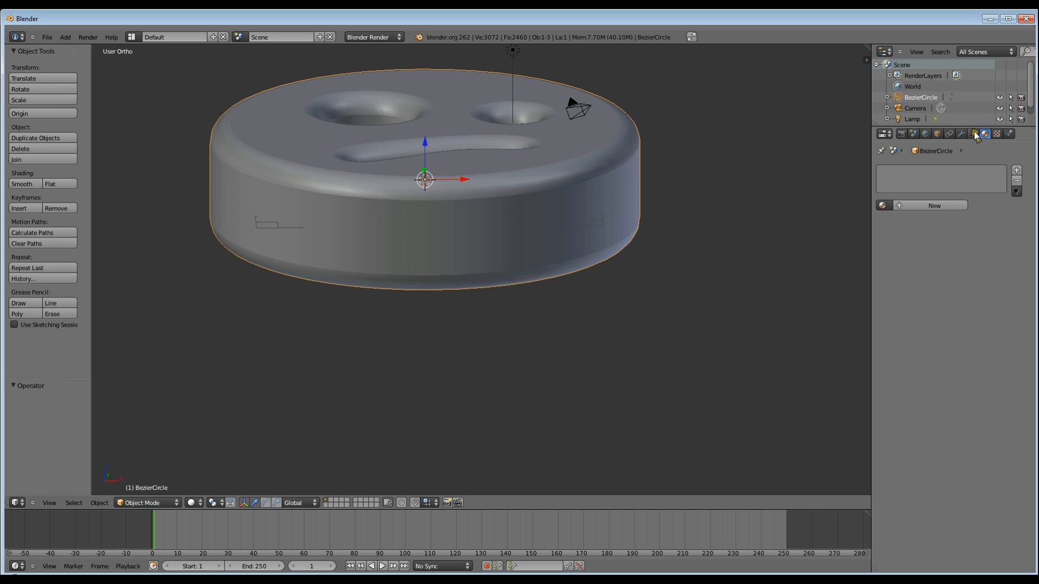
pyautogui.moveTo(965, 125)
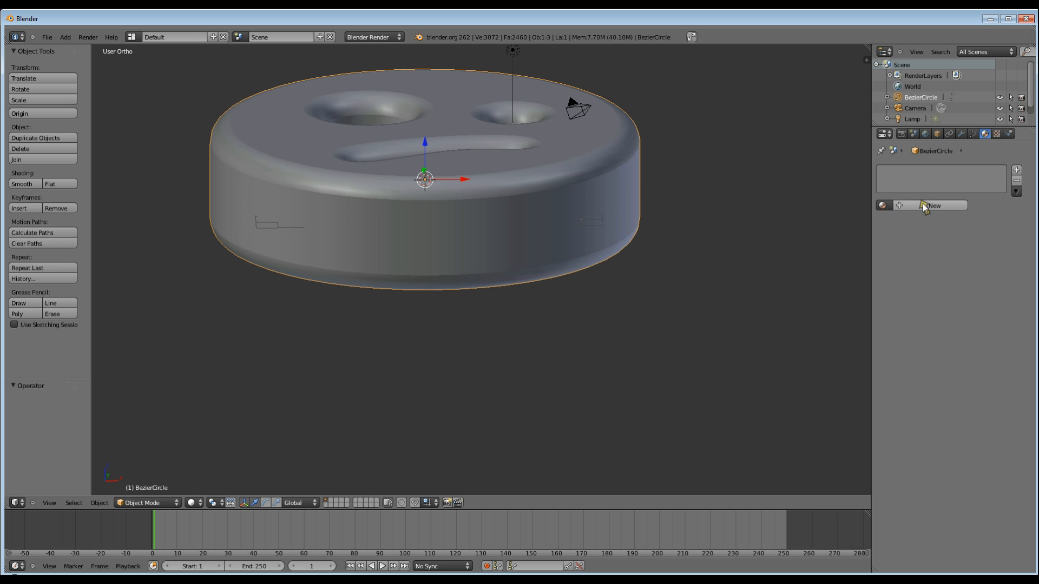
pyautogui.click(930, 206)
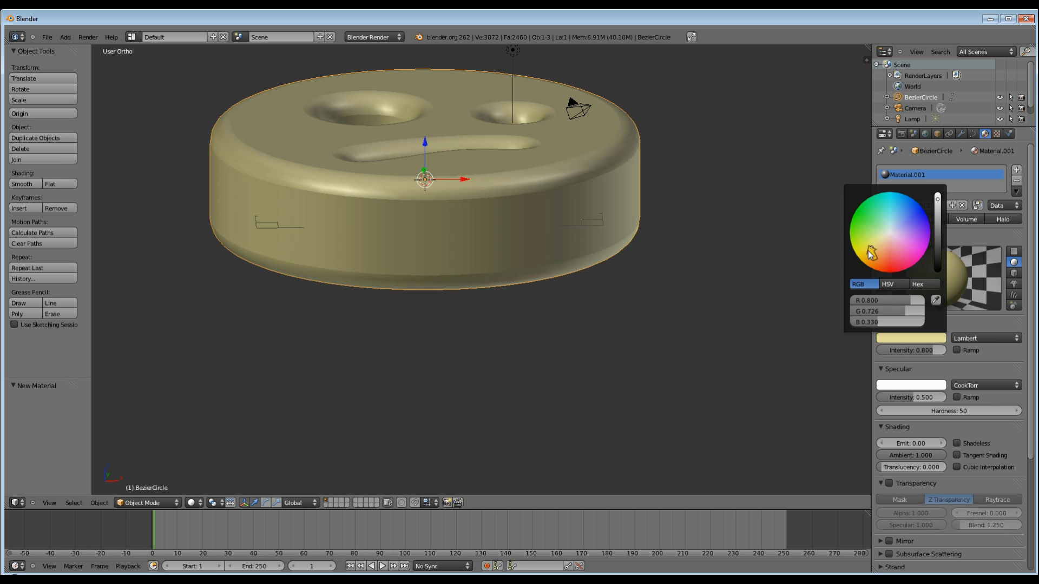
pyautogui.click(889, 238)
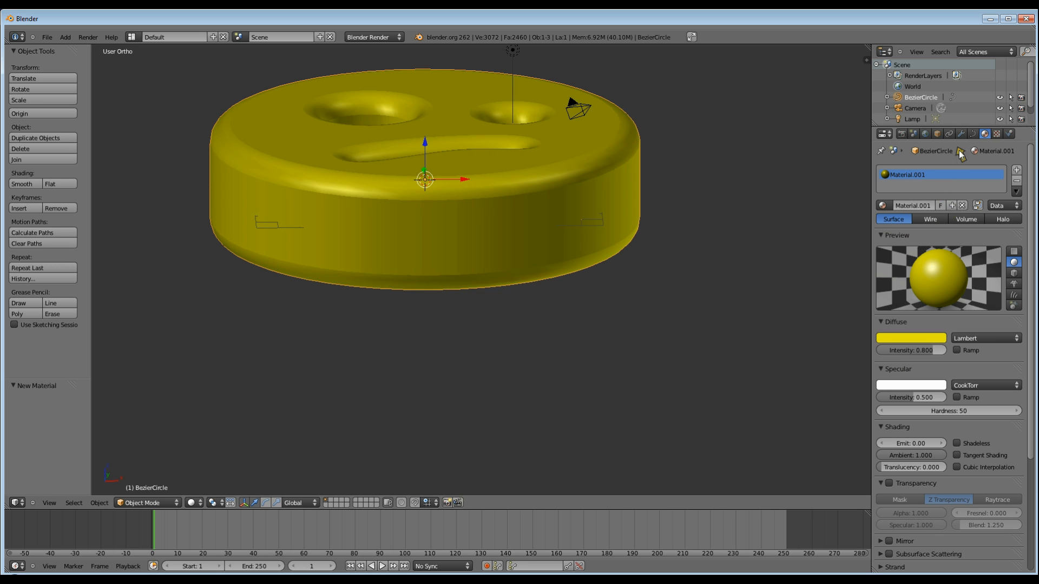
pyautogui.click(986, 149)
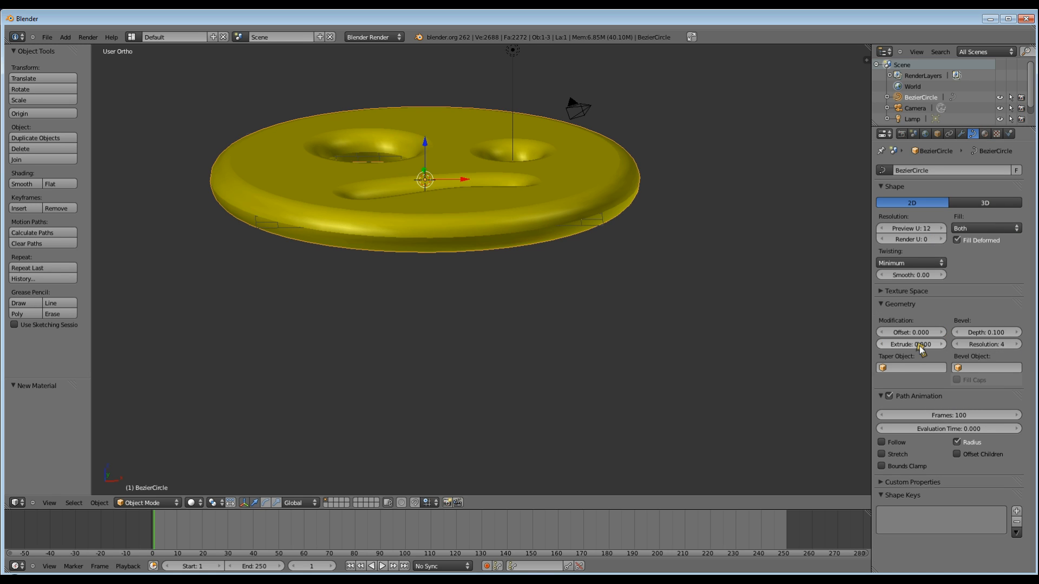
# - Tweak the bevel depth and smoothness, then convert the smiley curve to a mesh for rendering
pyautogui.moveTo(911, 344); pyautogui.dragTo(881, 344)
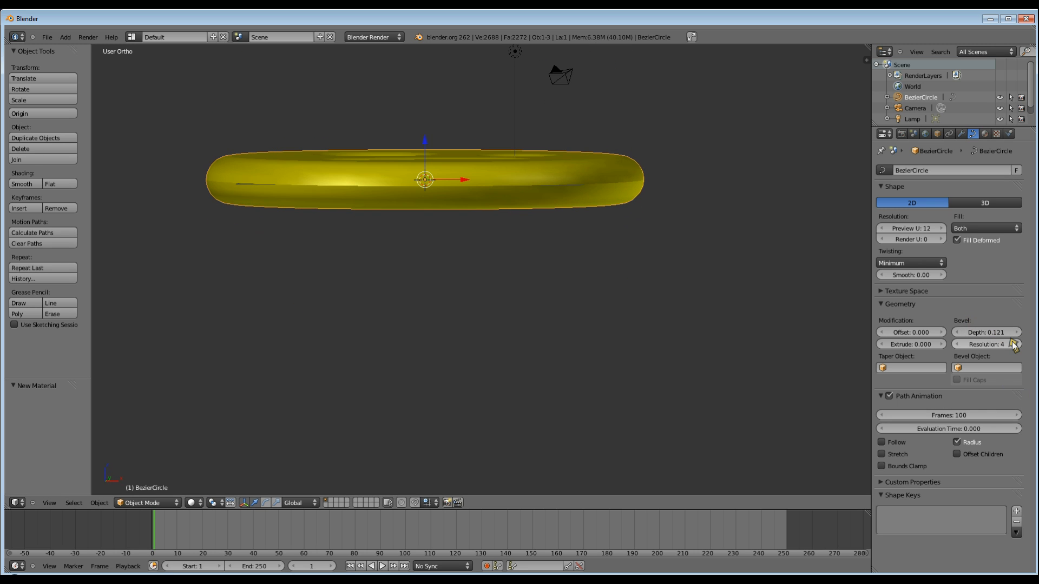
pyautogui.click(1013, 343)
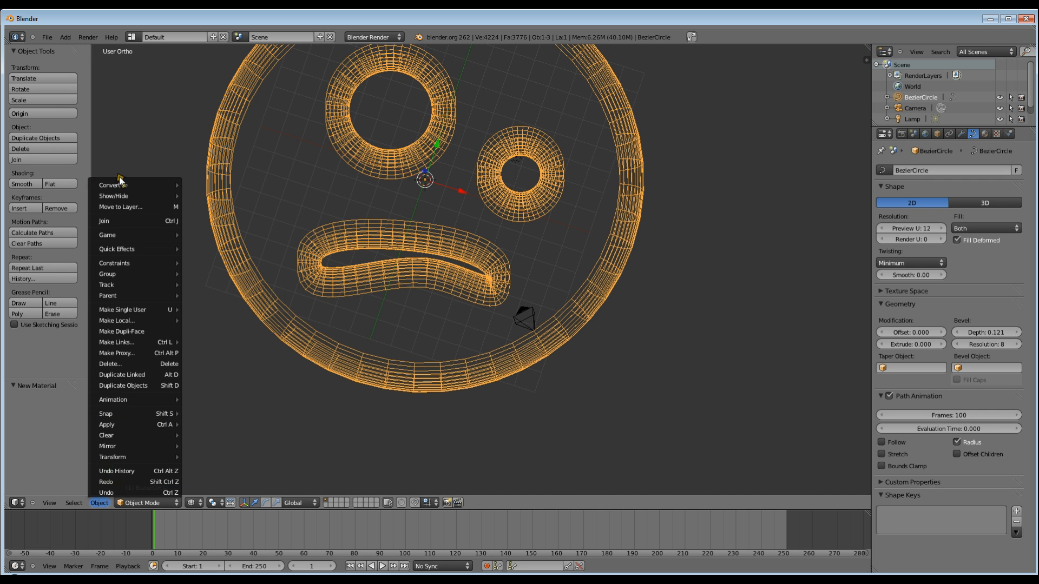
pyautogui.click(112, 184)
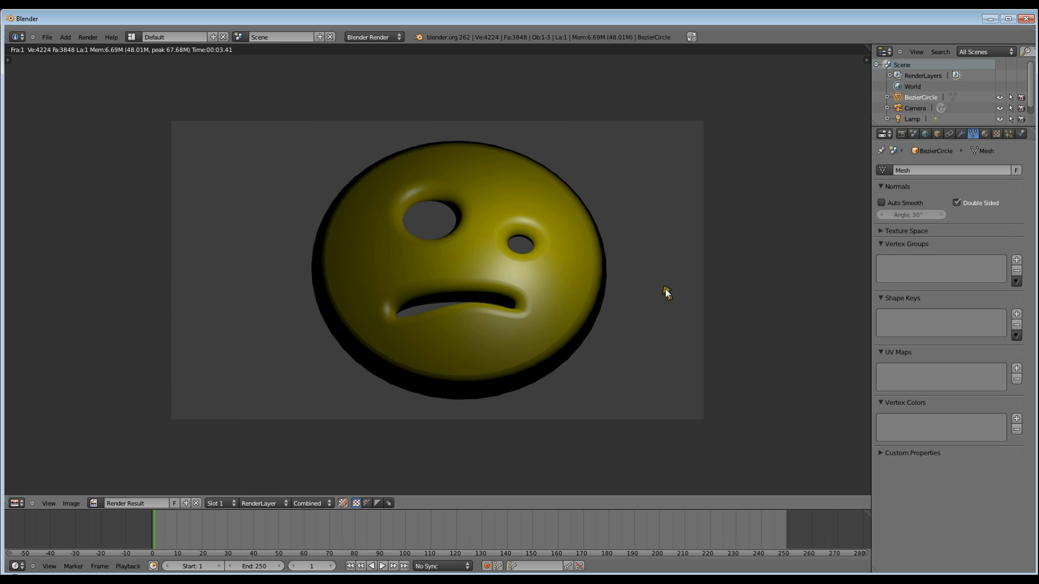
pyautogui.moveTo(667, 269)
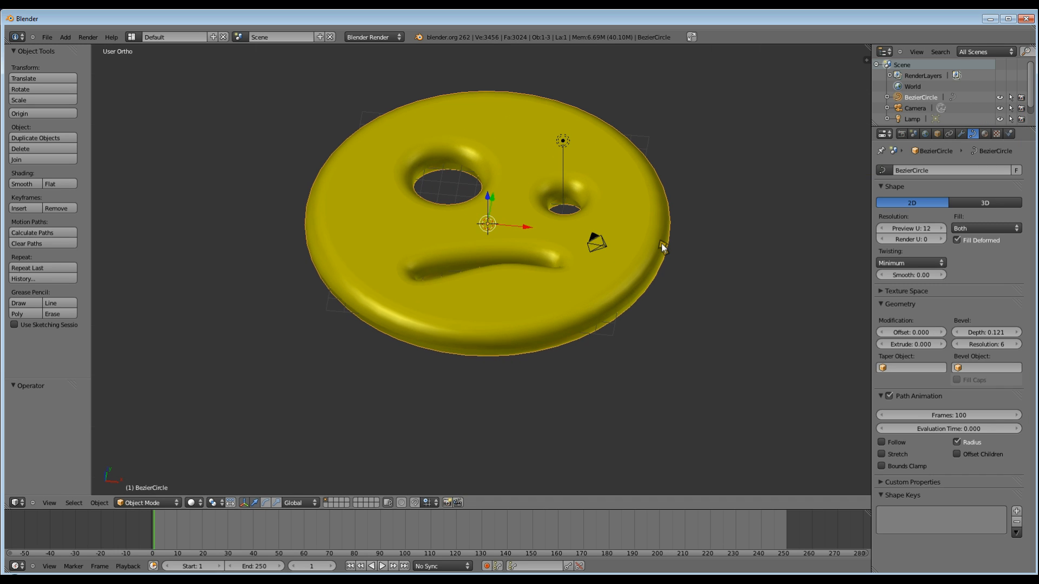
# - Try a negative bevel depth, then set Bevel Depth and Resolution to 0 for a flat disc
pyautogui.click(957, 344)
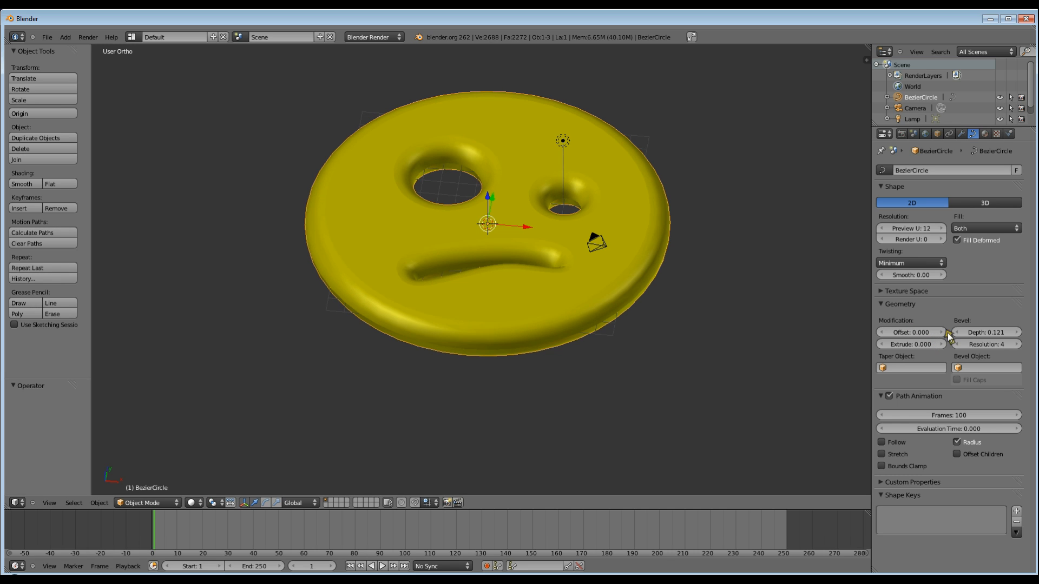
pyautogui.moveTo(1006, 332)
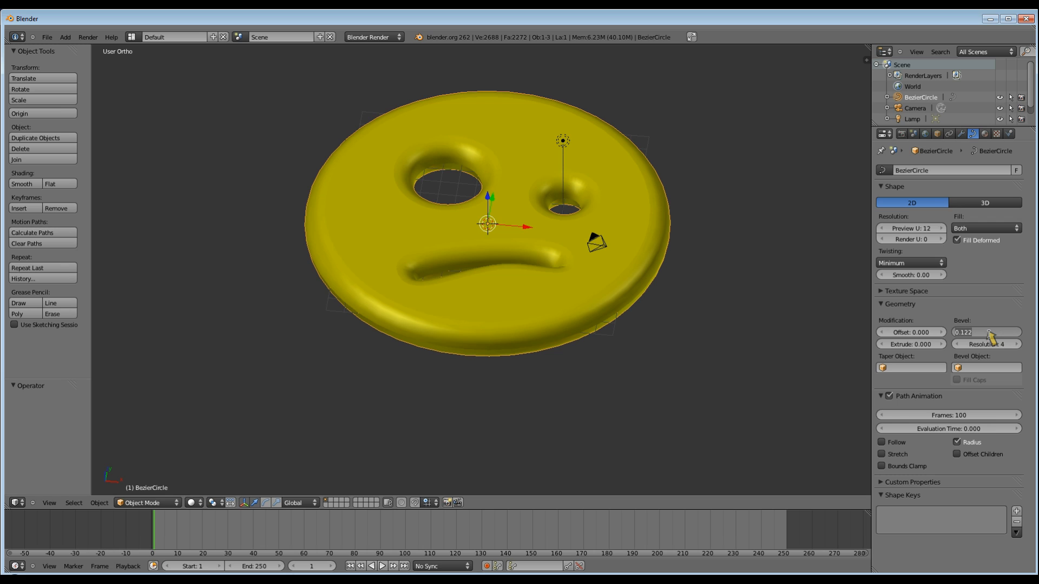
pyautogui.click(987, 332)
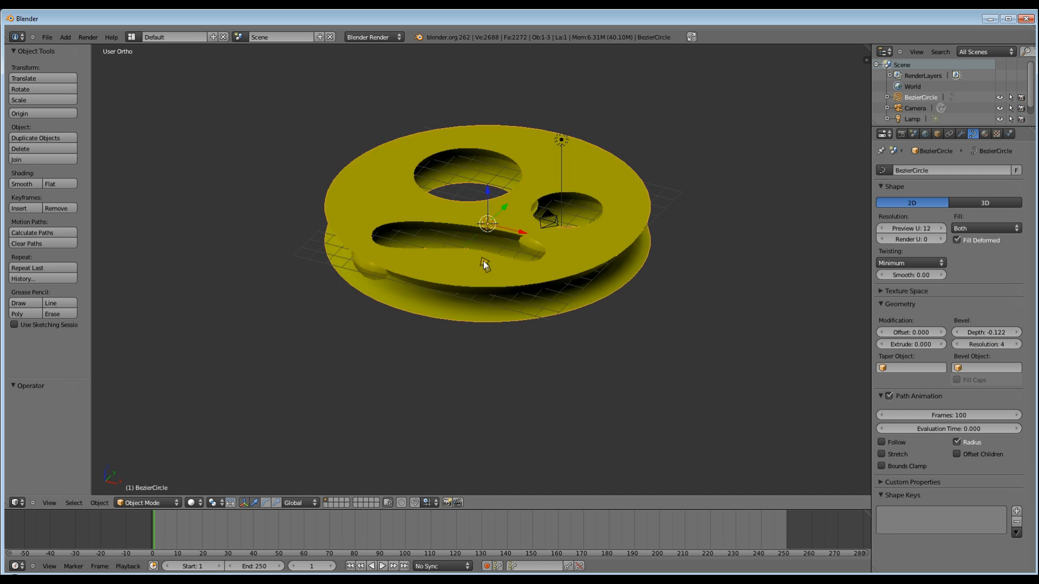
pyautogui.click(986, 332)
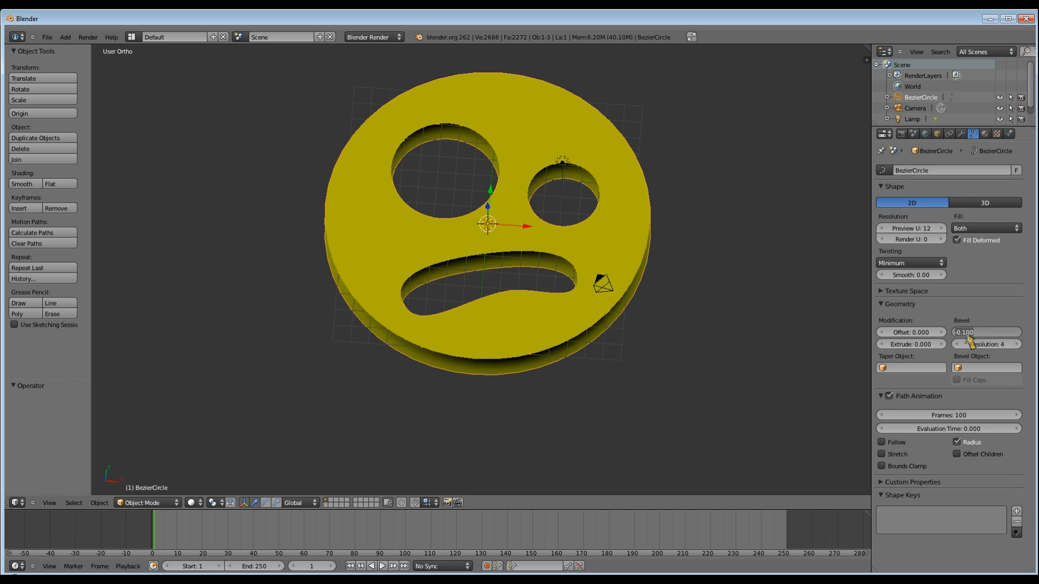
pyautogui.click(986, 332)
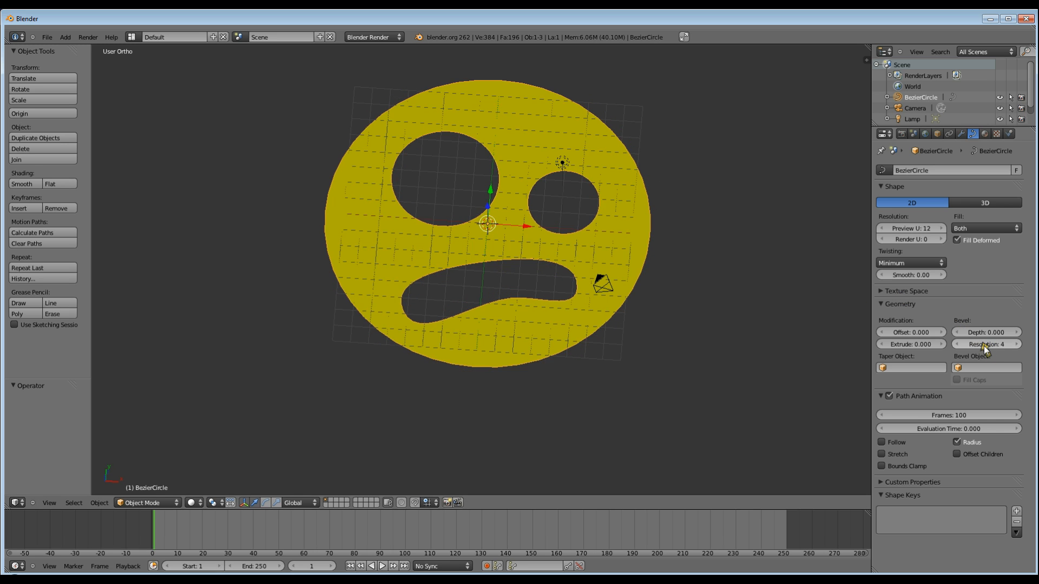
pyautogui.click(960, 344)
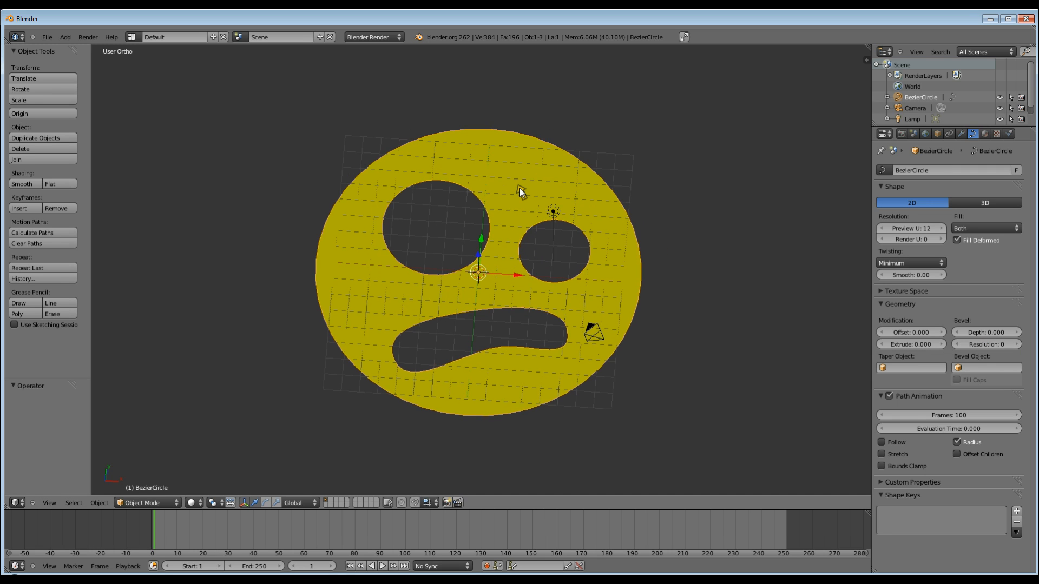
# - In front view, add a new Bezier curve to the scene via Add > Curve
pyautogui.press('1')
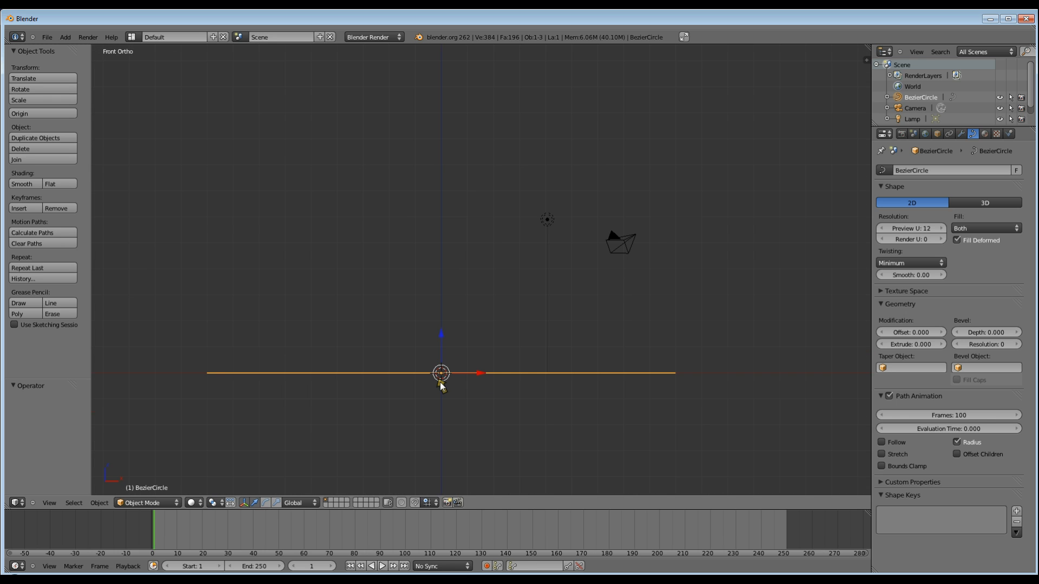
pyautogui.moveTo(417, 281)
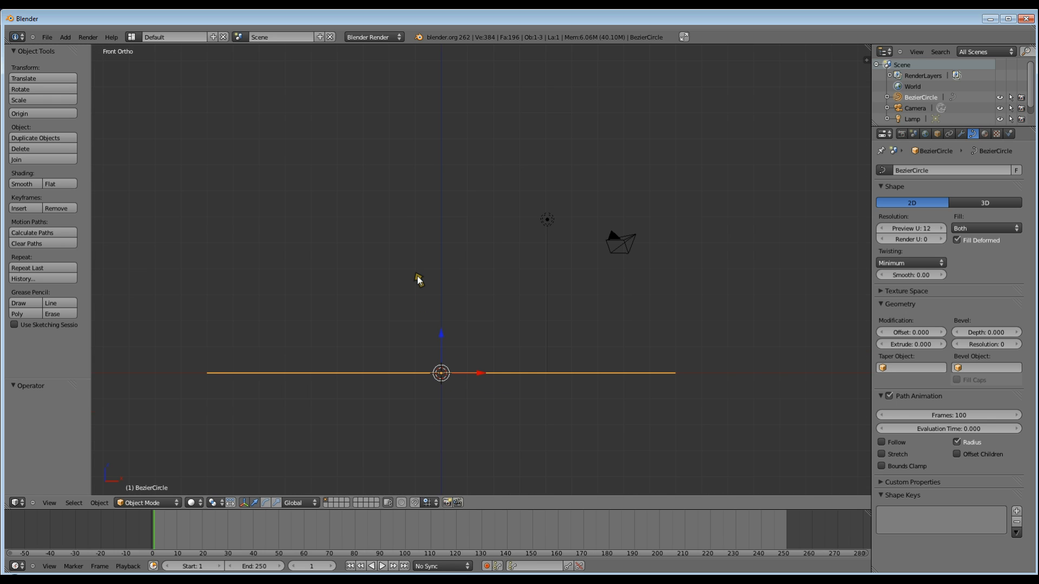
pyautogui.click(65, 36)
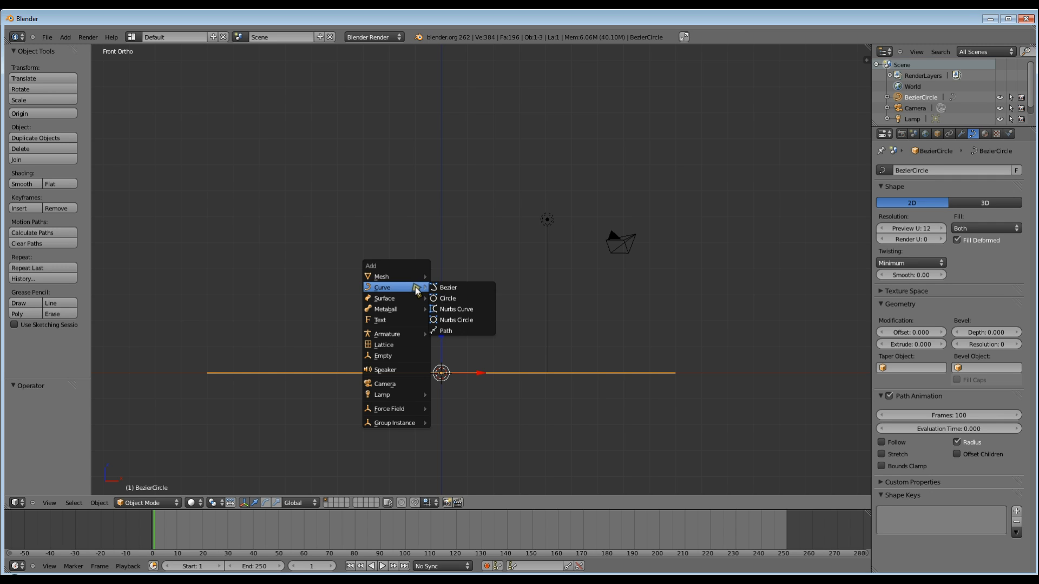
pyautogui.click(448, 287)
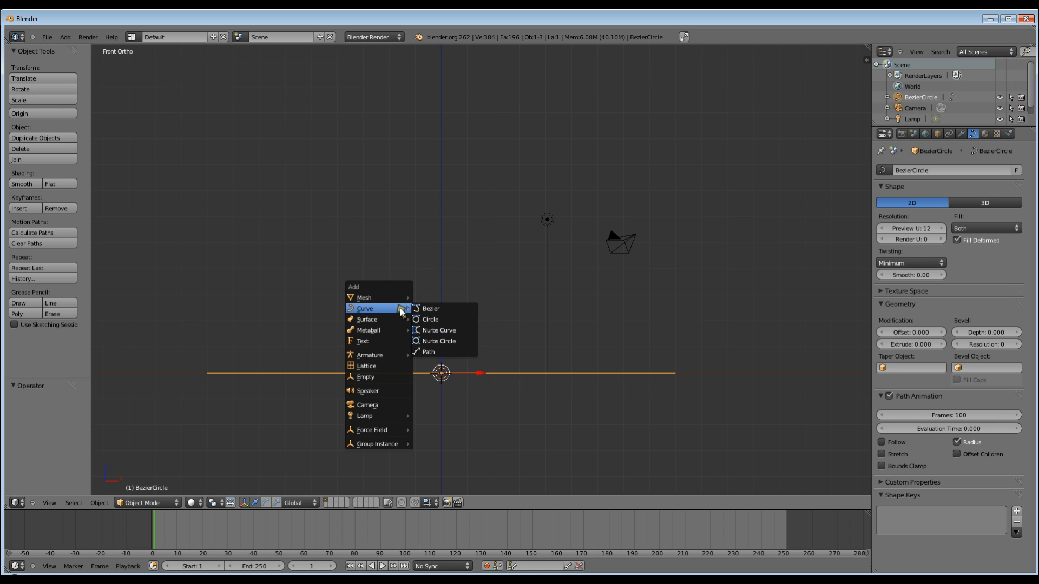
pyautogui.click(431, 309)
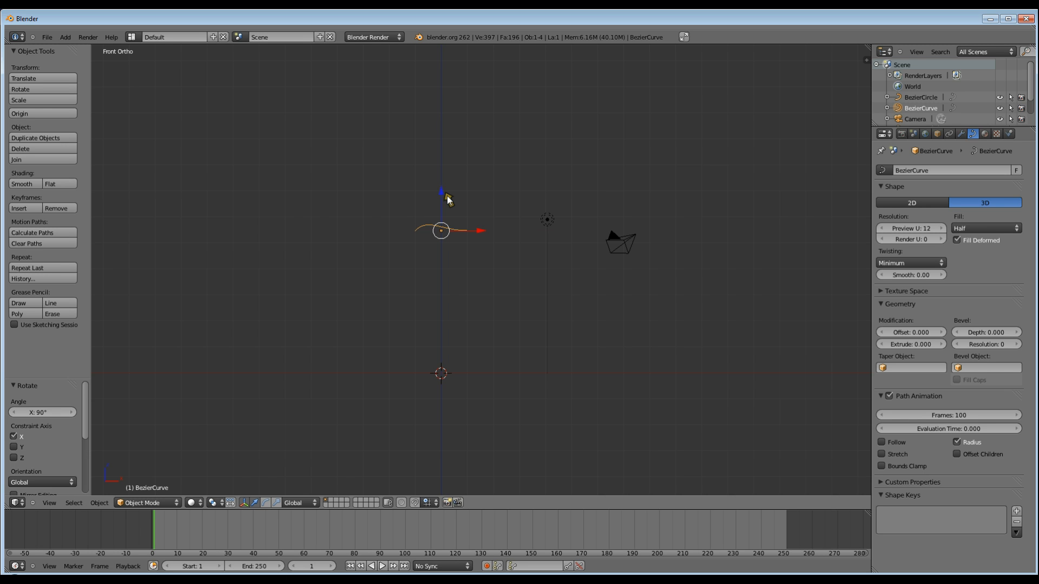
# - Reshape the new curve's control points into an upright edge profile
pyautogui.press('Tab')
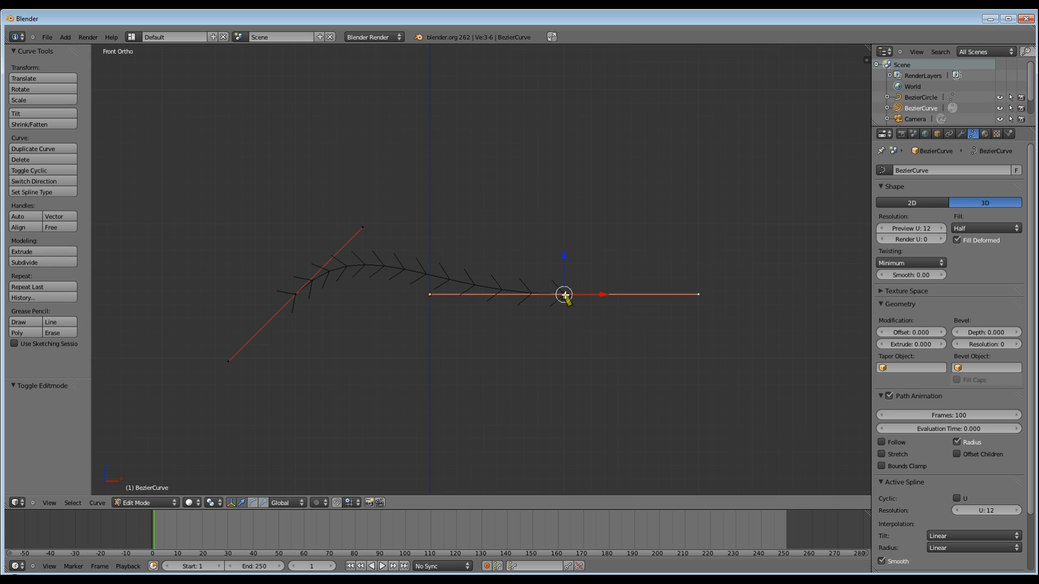
pyautogui.moveTo(563, 295); pyautogui.dragTo(426, 184)
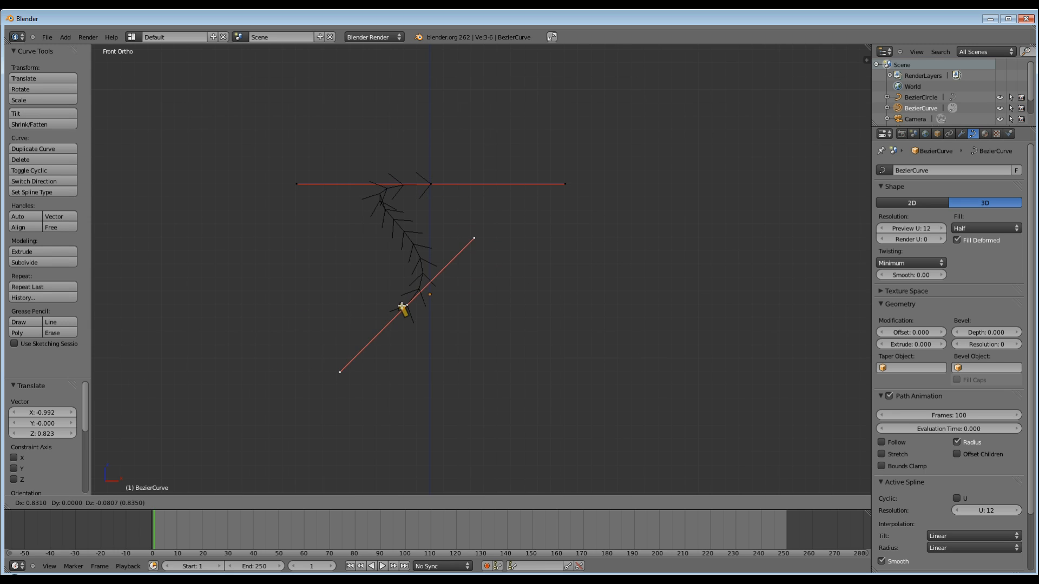
pyautogui.moveTo(402, 306); pyautogui.dragTo(478, 210)
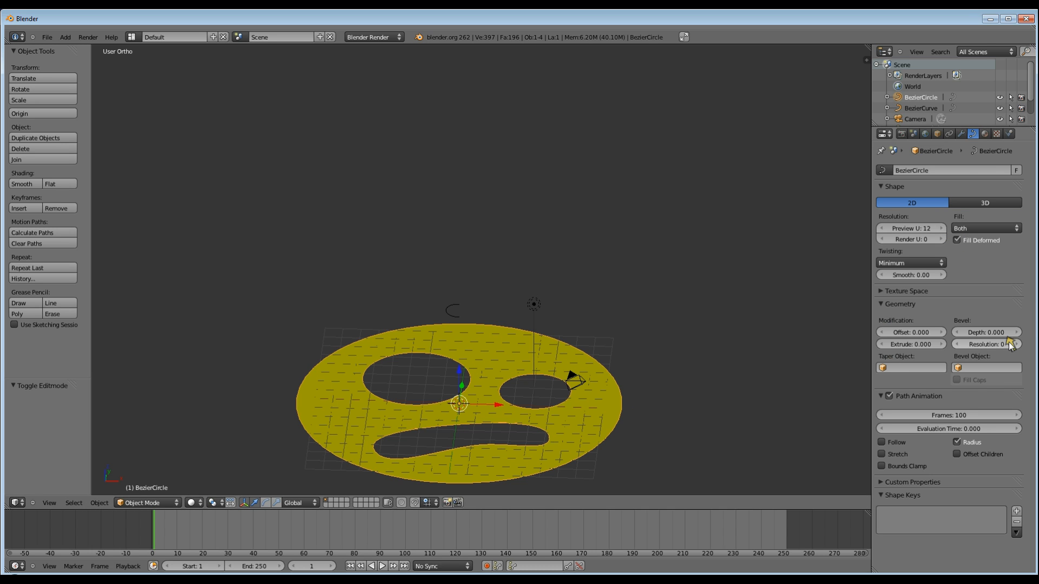
pyautogui.moveTo(978, 368)
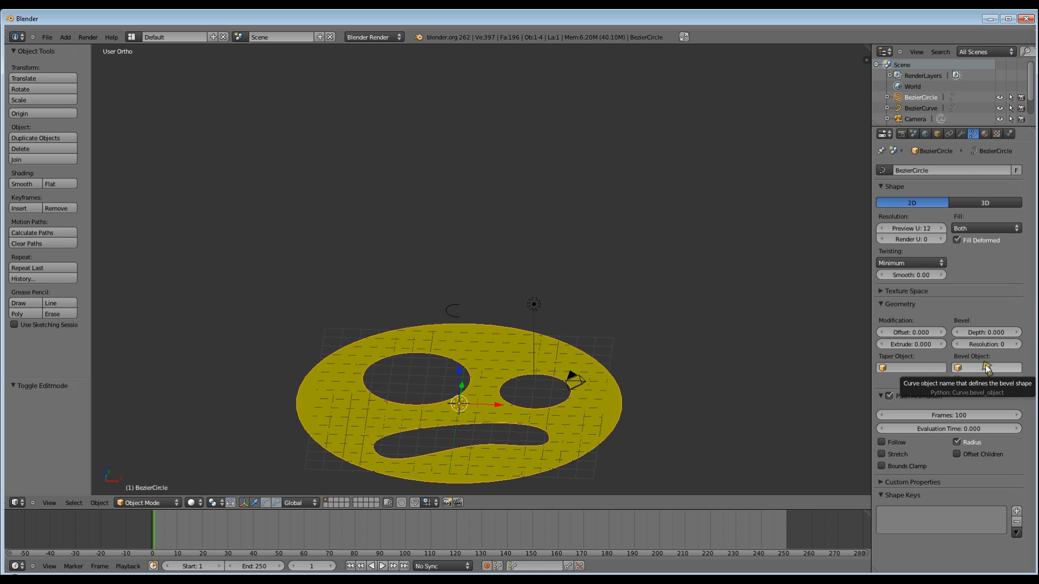
# - Set BezierCurve as the disc's Bevel Object and select the profile curve for editing
pyautogui.click(987, 368)
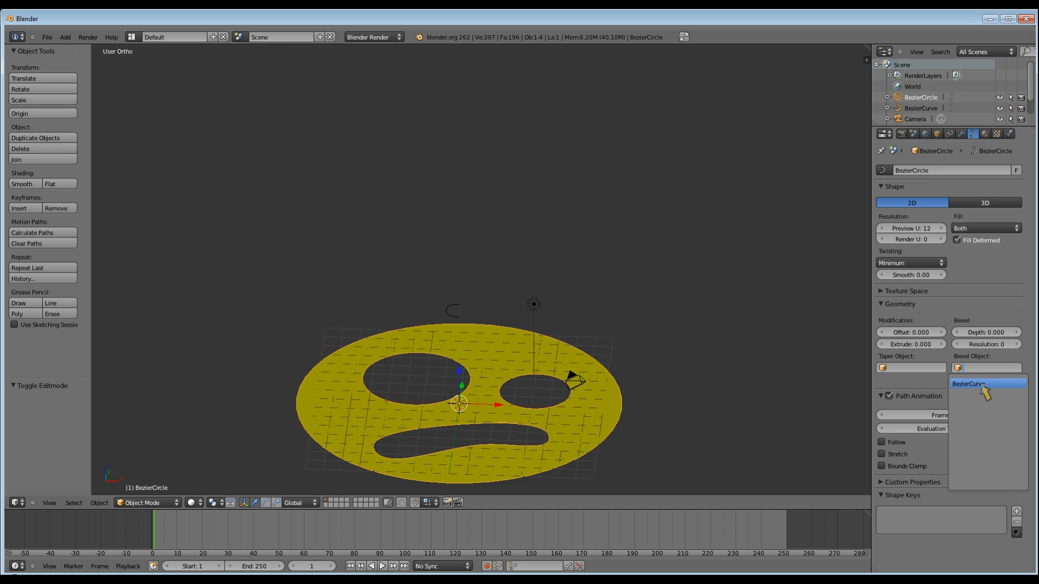
pyautogui.click(969, 384)
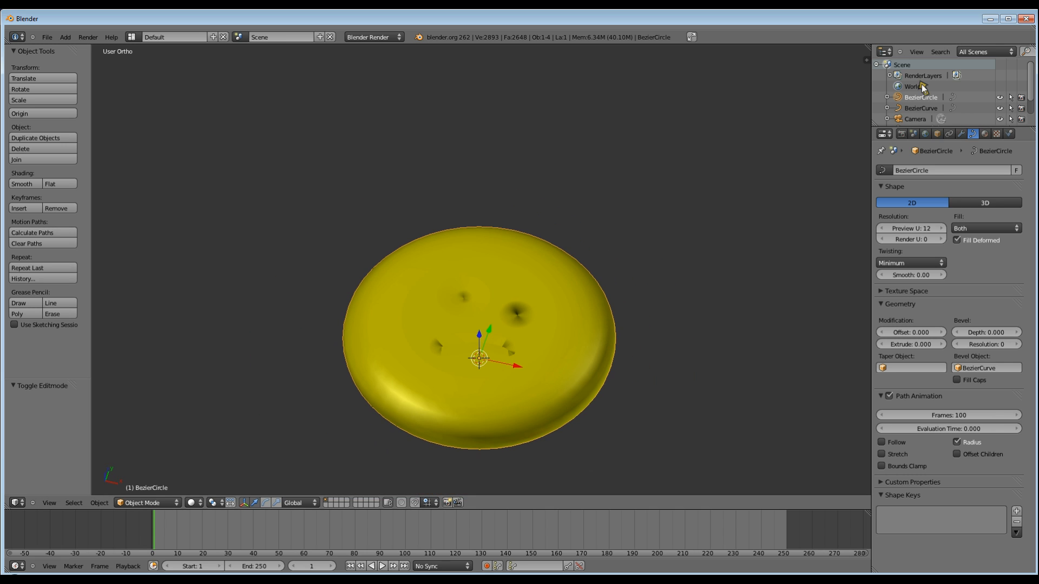
pyautogui.click(922, 109)
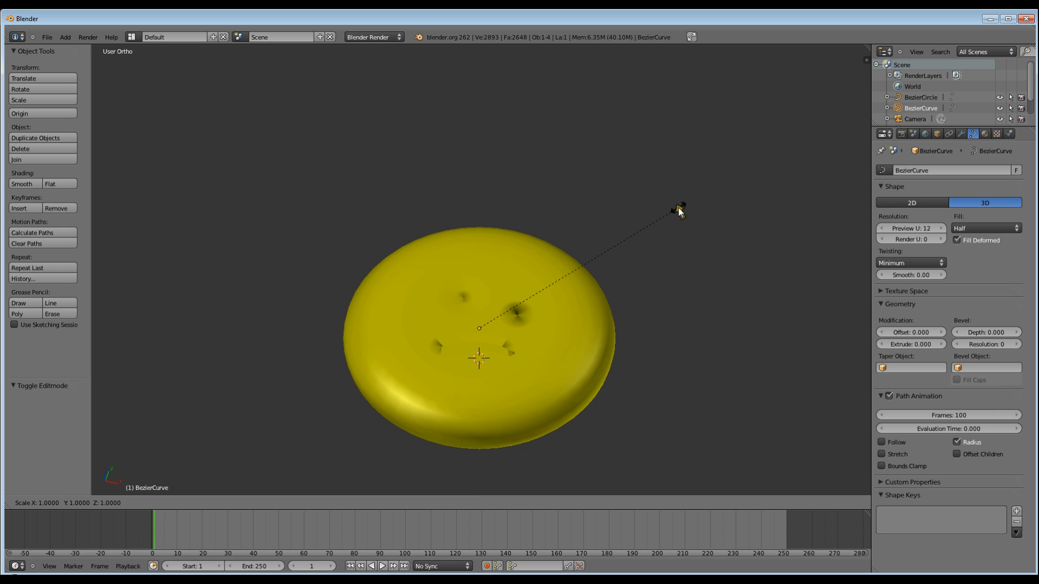
# - Scale the profile curve so the smiley disc becomes a thick solid with rounded eye and mouth hollows
pyautogui.moveTo(679, 211); pyautogui.dragTo(530, 318)
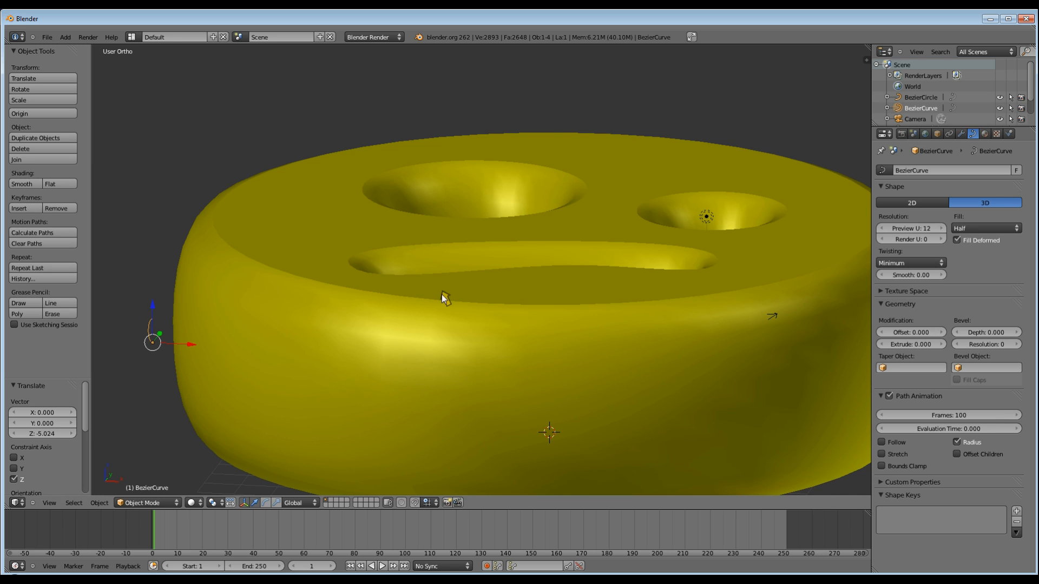
pyautogui.press('Tab')
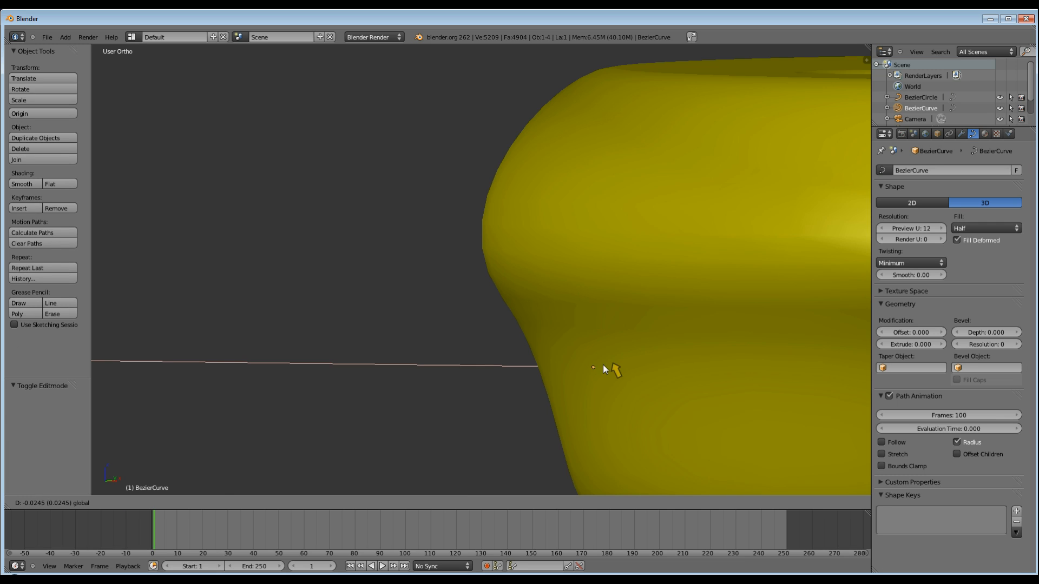
# - Edit the profile curve and drag a control point to make the disc's edge more angular
pyautogui.press('Tab')
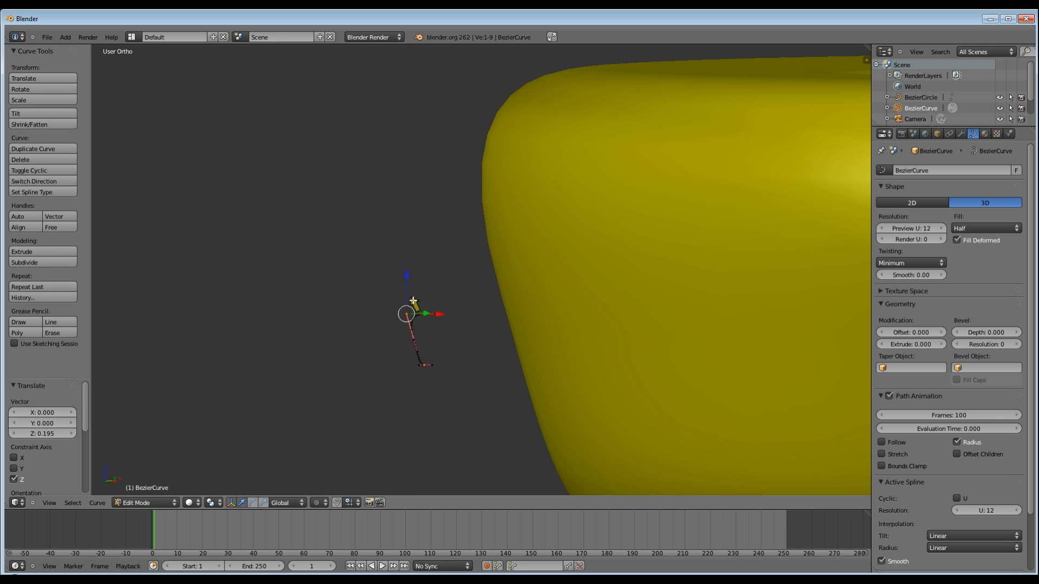
pyautogui.moveTo(408, 315); pyautogui.dragTo(391, 318)
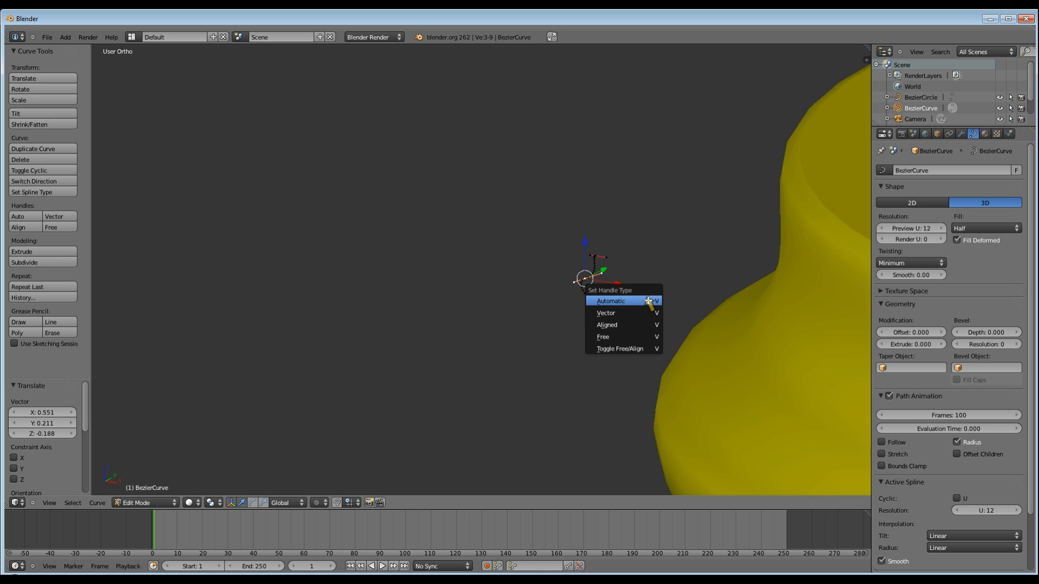
# - Set the point's handles to Automatic and drag it into a narrow wedge-like profile
pyautogui.click(620, 301)
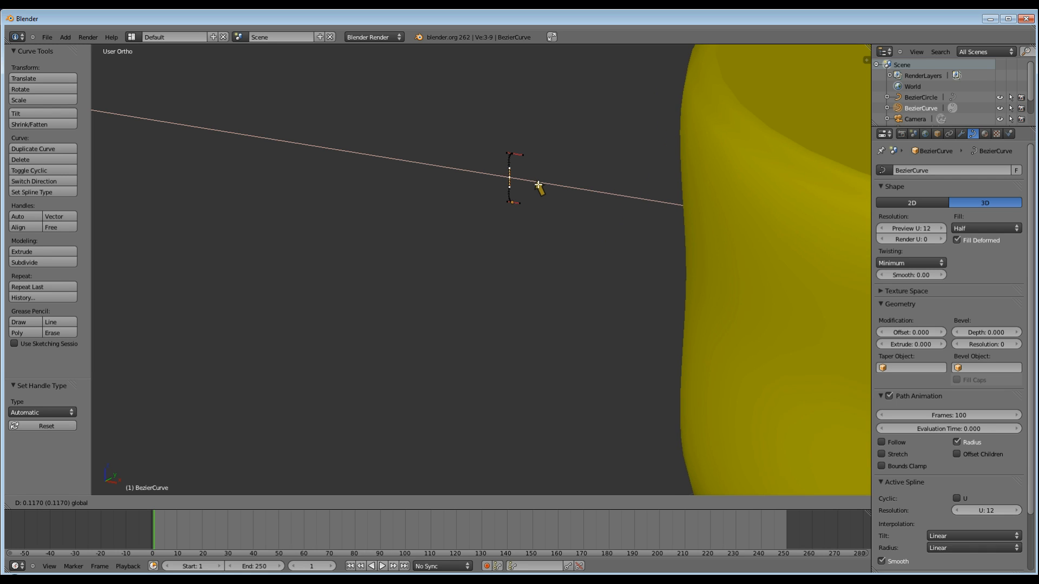
pyautogui.moveTo(515, 178); pyautogui.dragTo(547, 187)
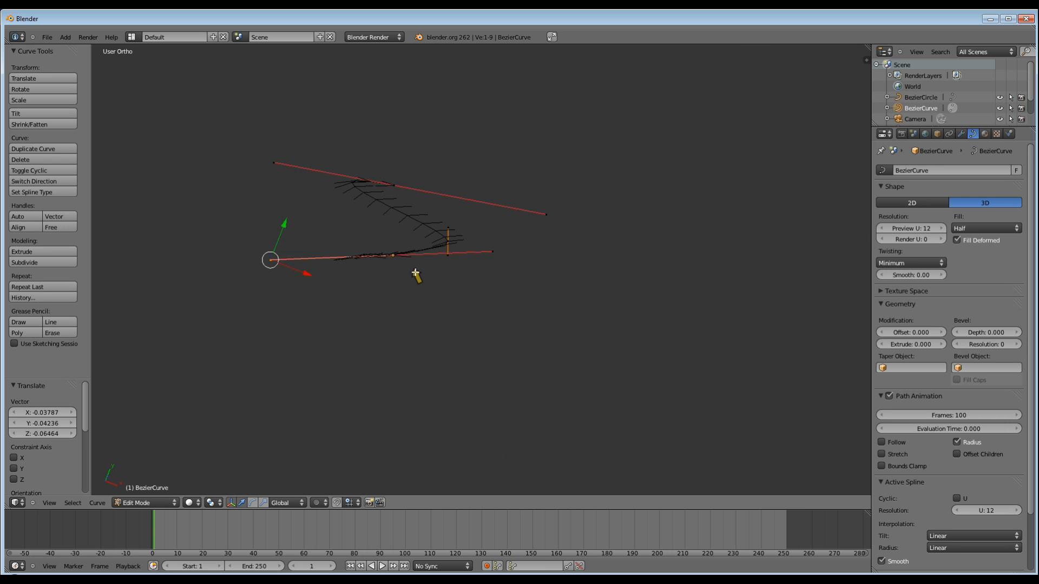
# - From Front Ortho view, drag a control point to form a tall S-like edge profile
pyautogui.press('KP_1')
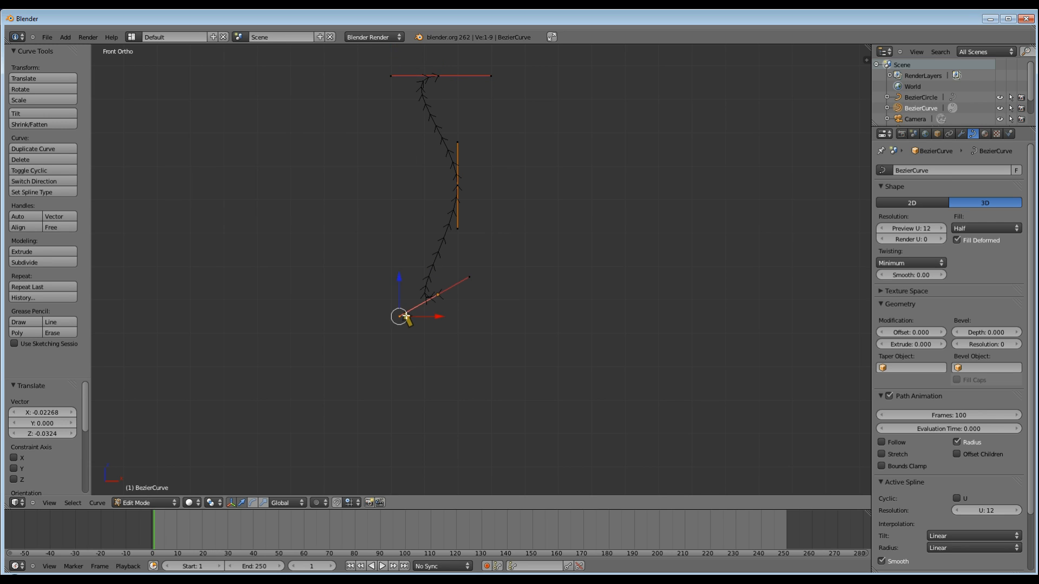
pyautogui.moveTo(403, 317); pyautogui.dragTo(400, 299)
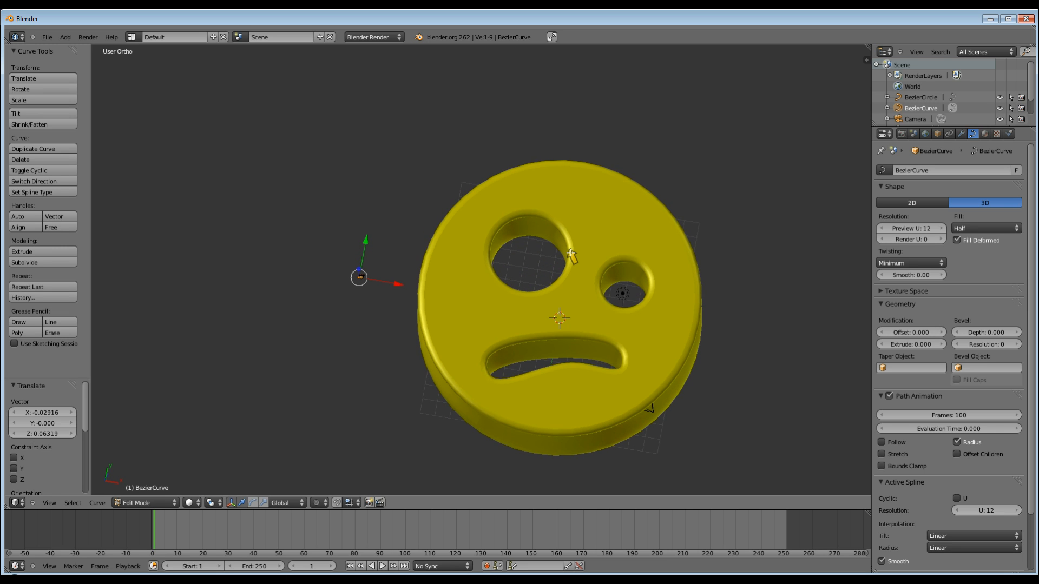
pyautogui.moveTo(586, 275)
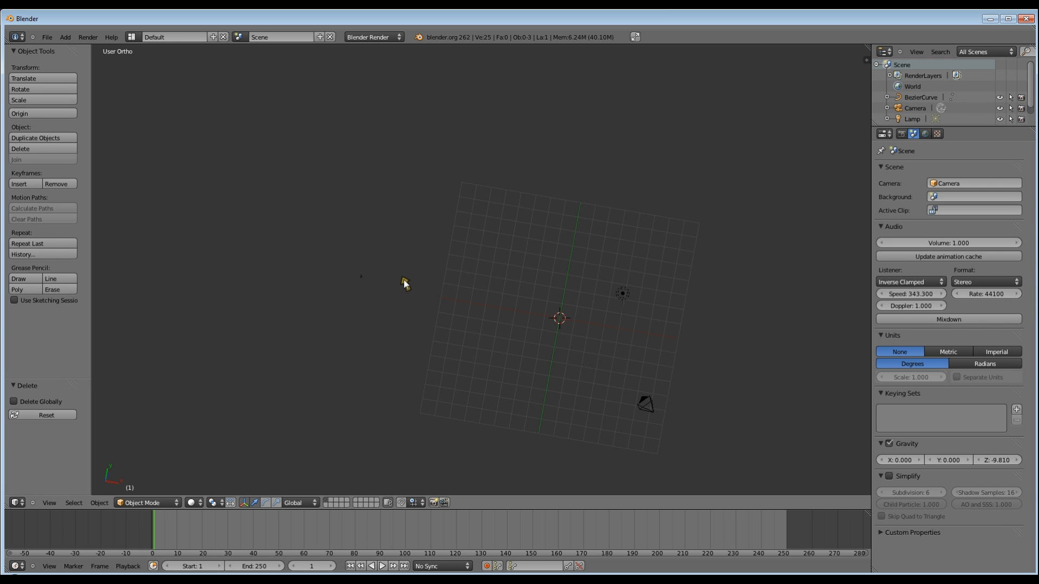
# - Add a new circle curve and set BezierCurve as its Bevel Object for a rounded rim
pyautogui.click(79, 37)
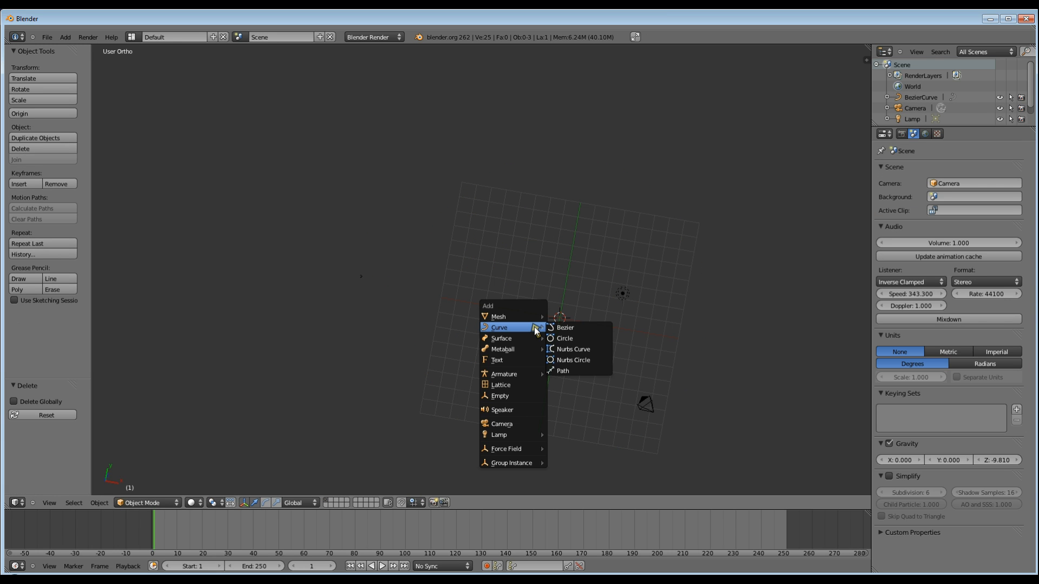
pyautogui.click(565, 338)
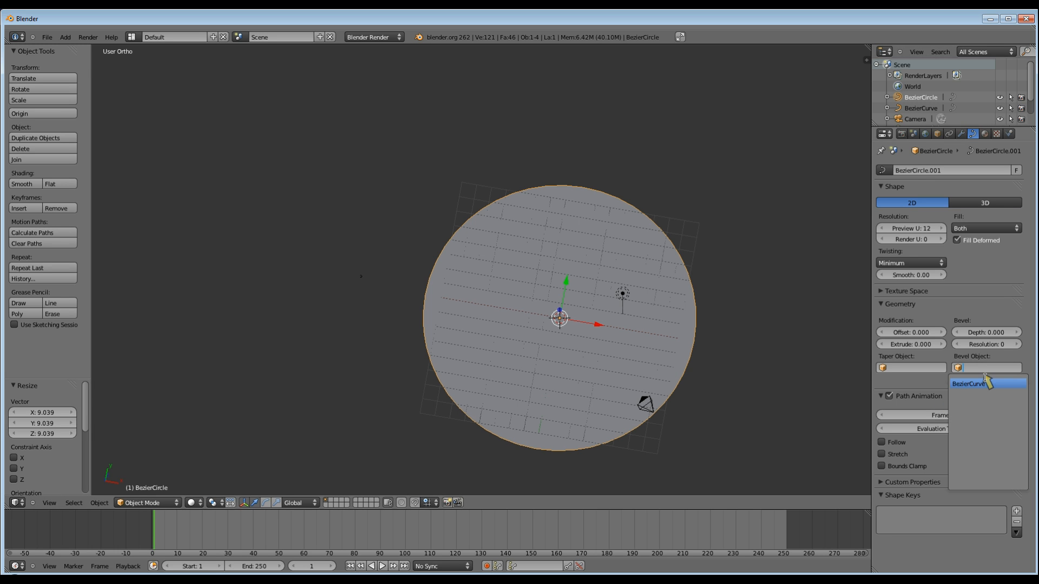
pyautogui.click(981, 383)
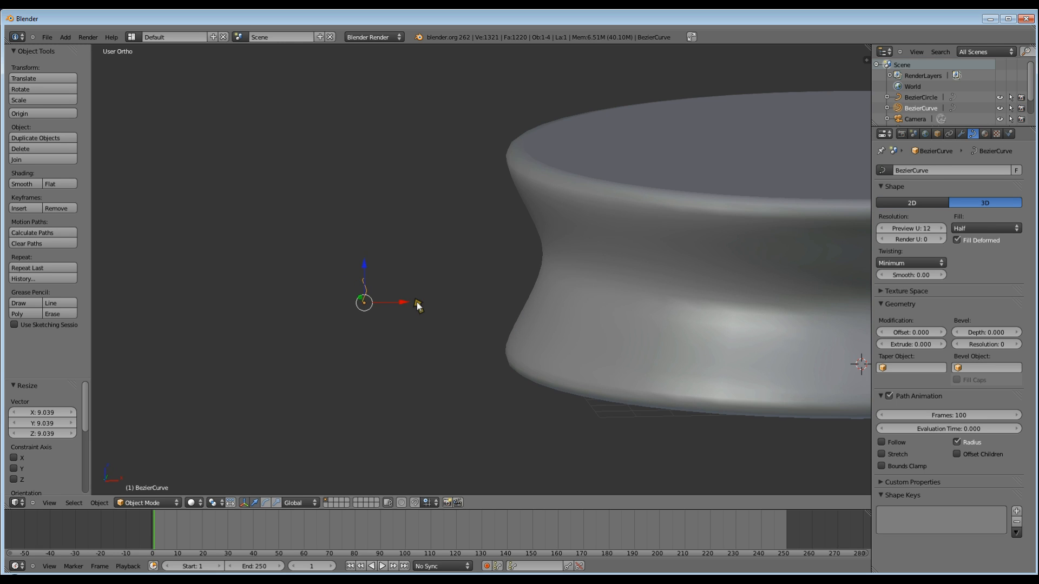
# - Bend the profile's handles and add an extra point so the circle forms a shallow plate with raised rim
pyautogui.press('Tab')
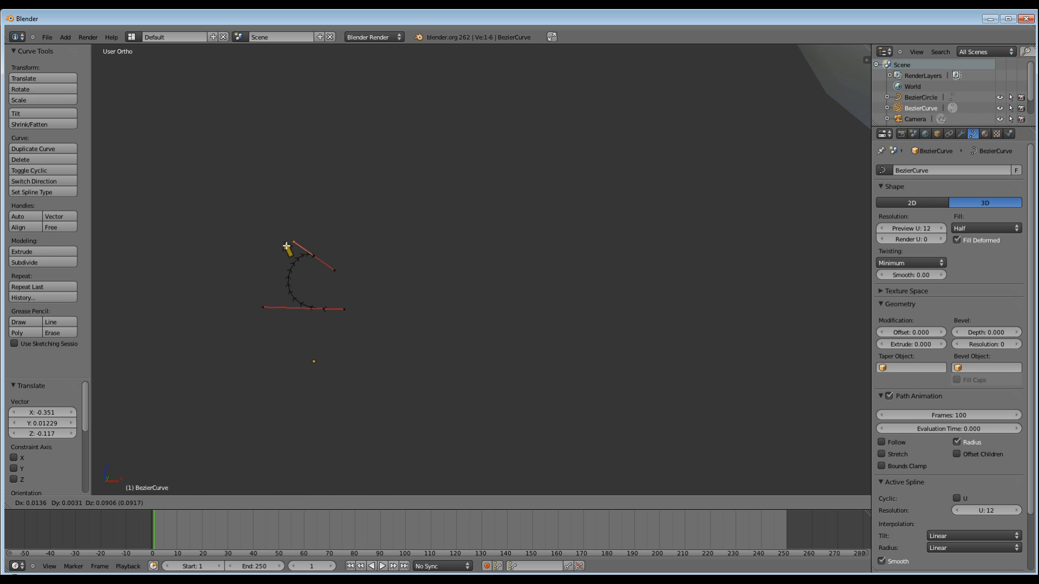
pyautogui.moveTo(286, 247); pyautogui.dragTo(317, 290)
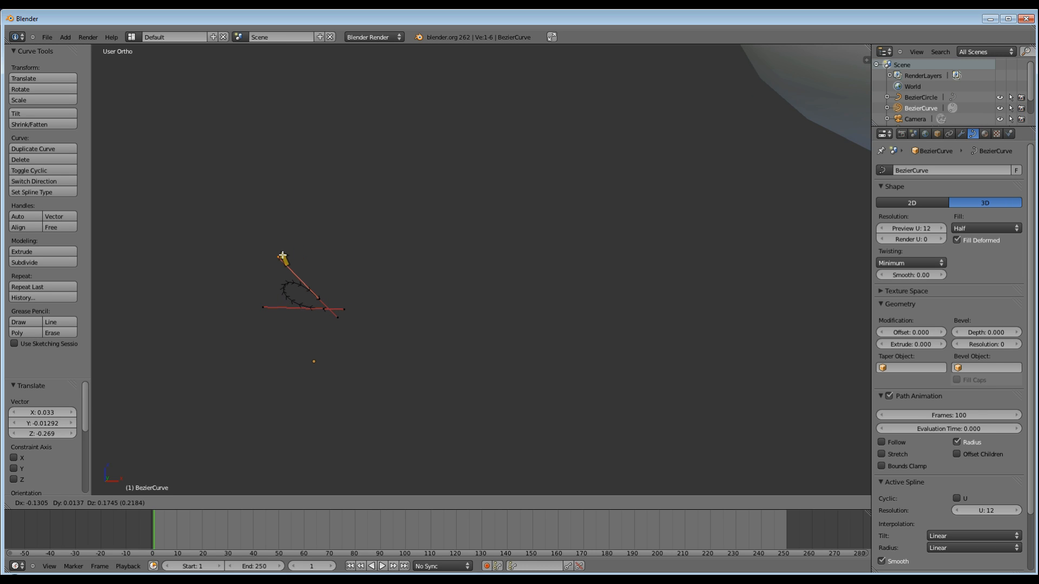
pyautogui.moveTo(283, 255); pyautogui.dragTo(268, 296)
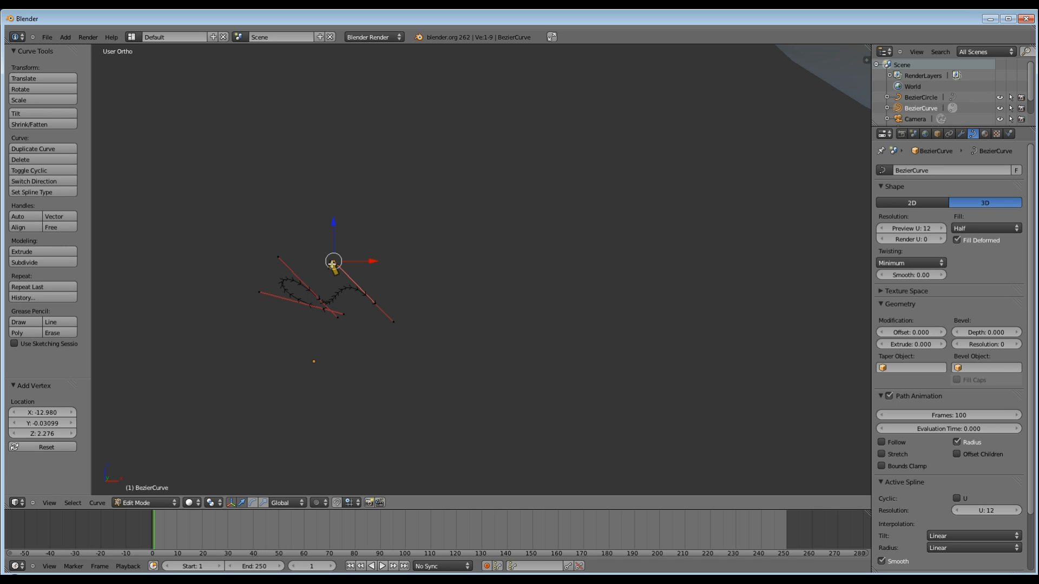
pyautogui.moveTo(334, 262); pyautogui.dragTo(355, 307)
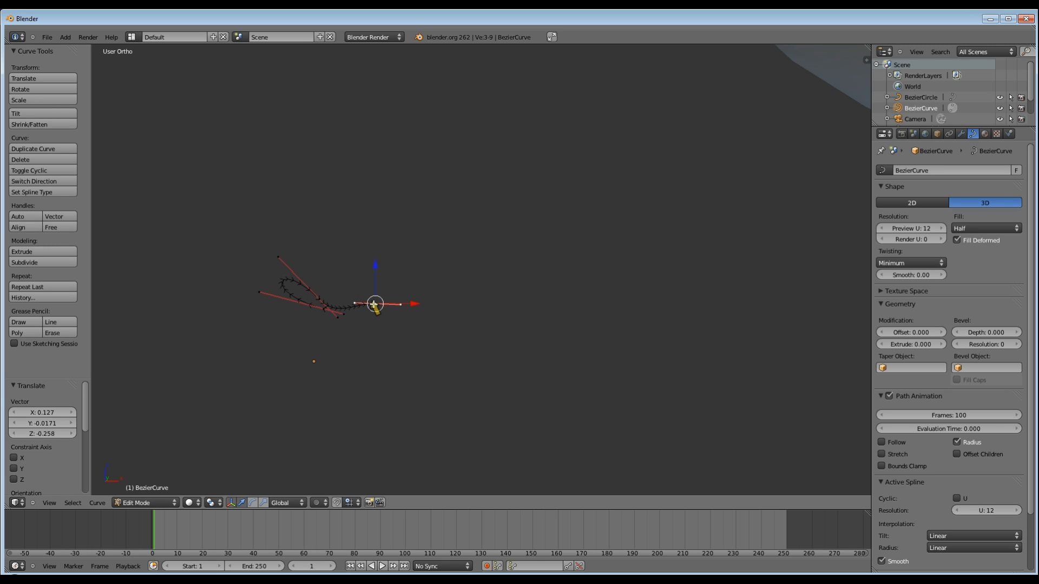
pyautogui.moveTo(375, 303); pyautogui.dragTo(376, 311)
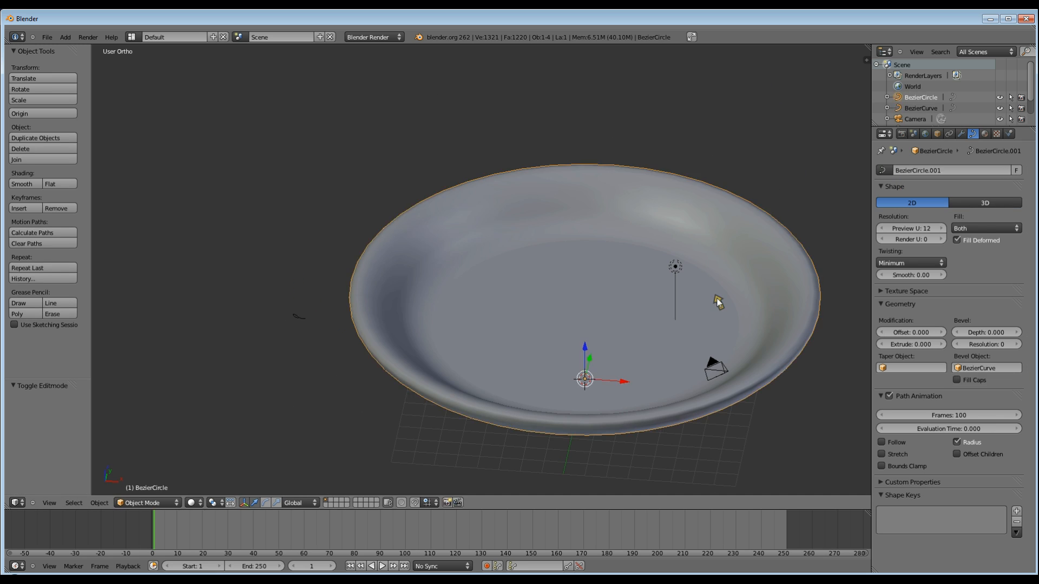
# - Set the circle's shape to 3D and convert it from a curve into a mesh
pyautogui.click(998, 204)
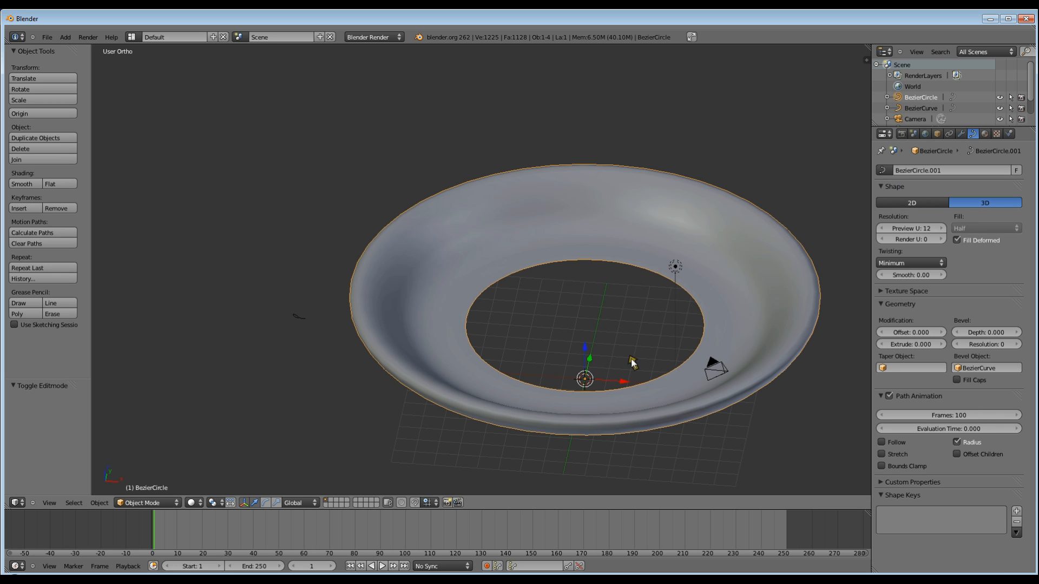
pyautogui.moveTo(133, 507)
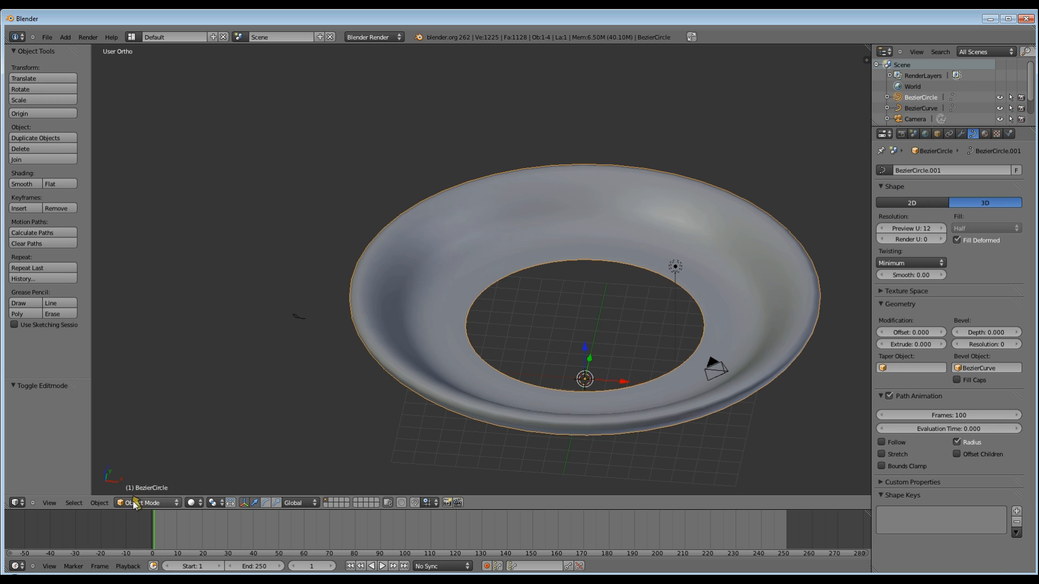
pyautogui.click(99, 502)
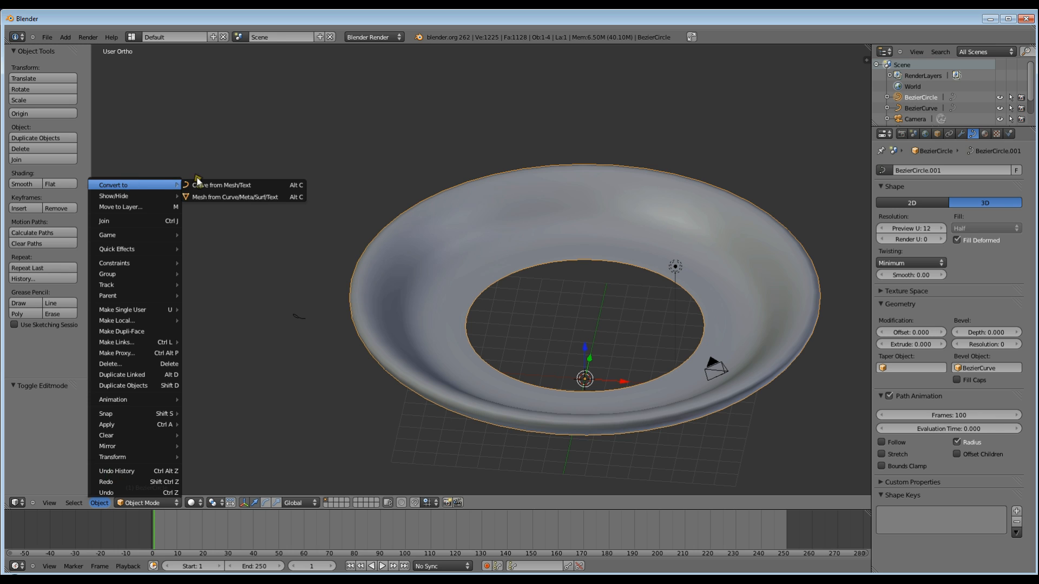
pyautogui.click(235, 196)
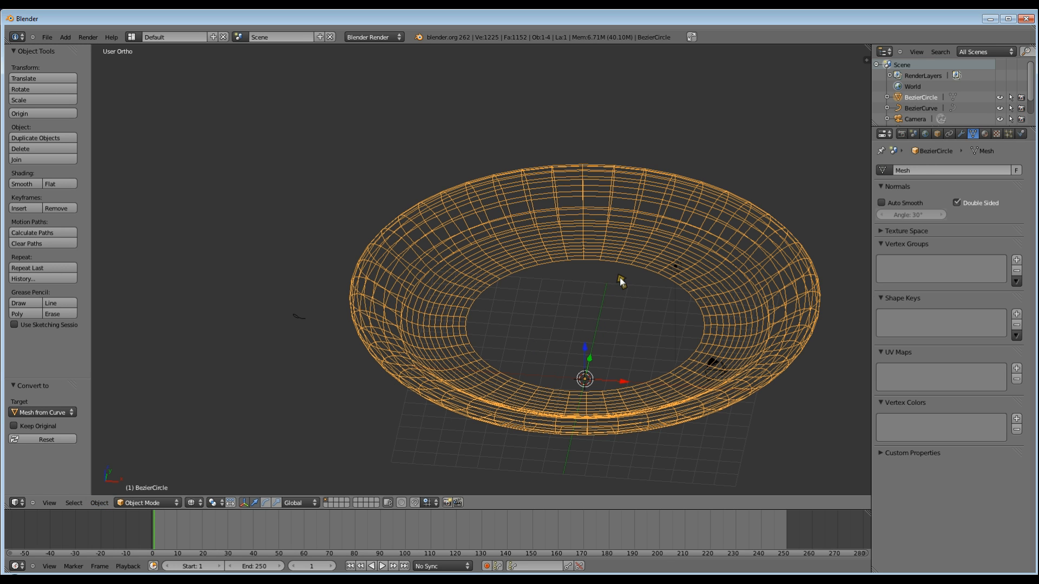
pyautogui.moveTo(609, 265)
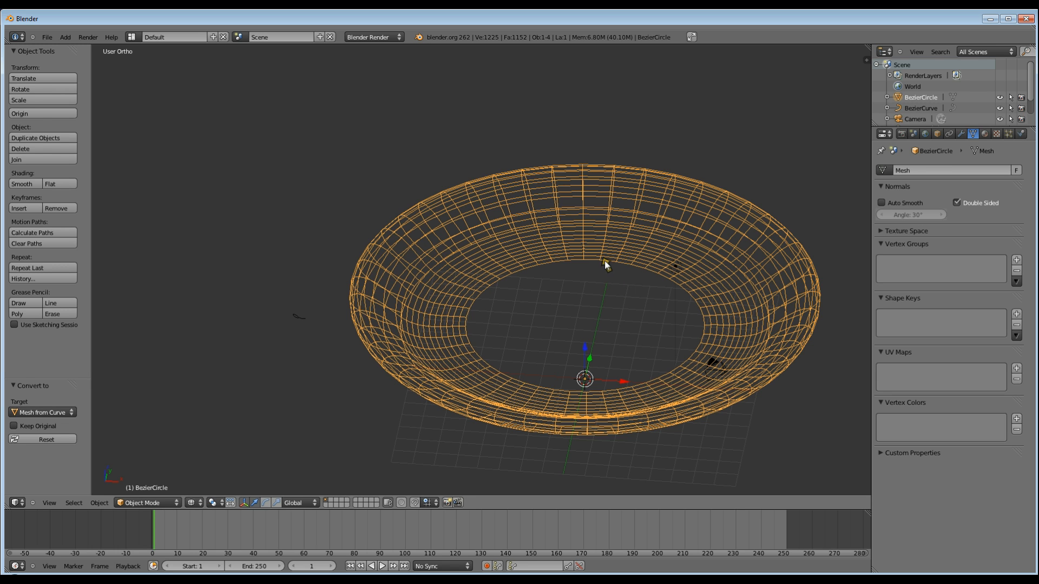
# - Extrude the plate's inner edge loop and merge it At Center to fill the hole
pyautogui.press('Tab')
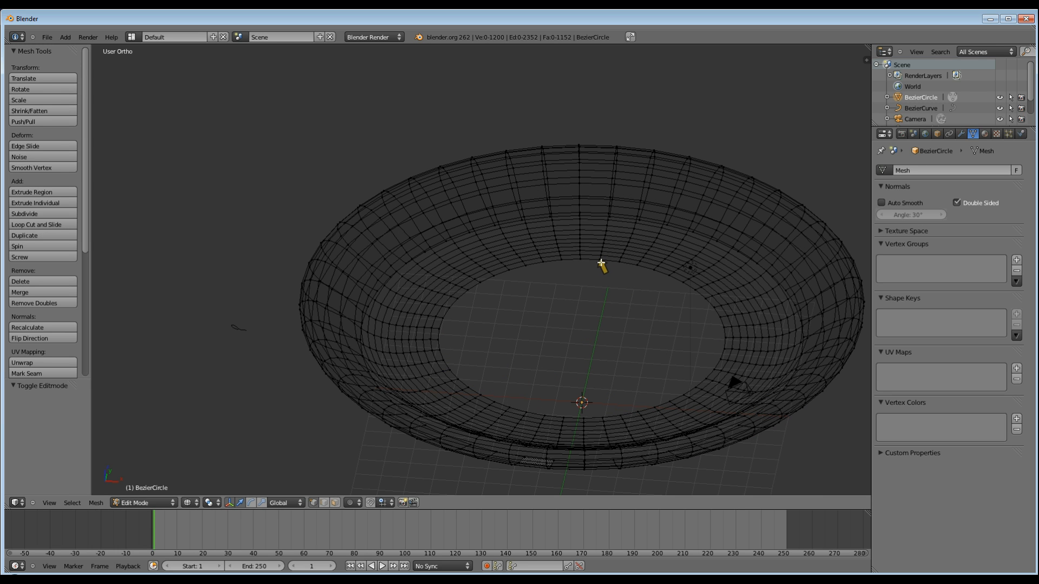
pyautogui.click(602, 270)
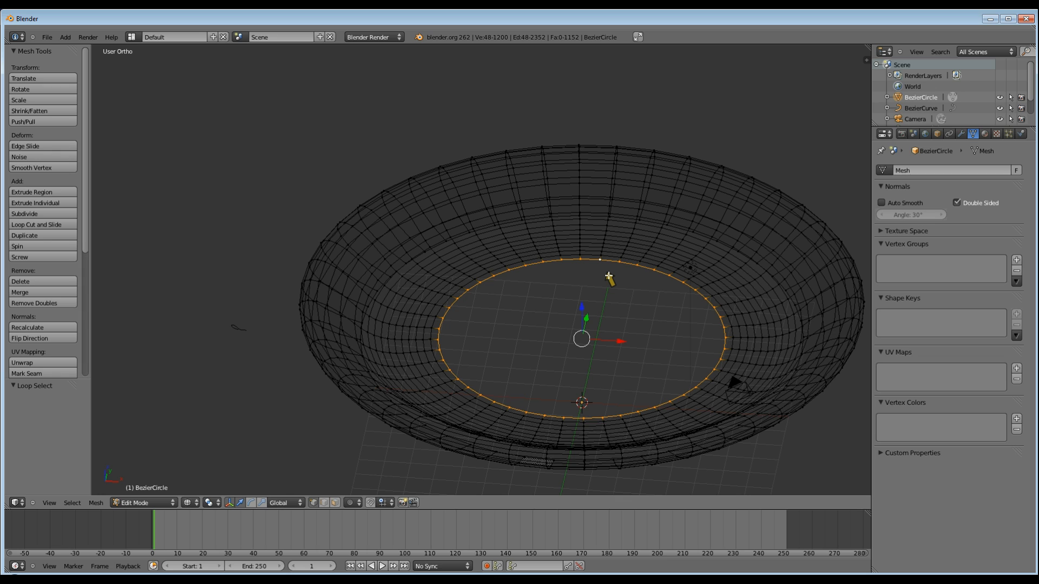
pyautogui.click(27, 193)
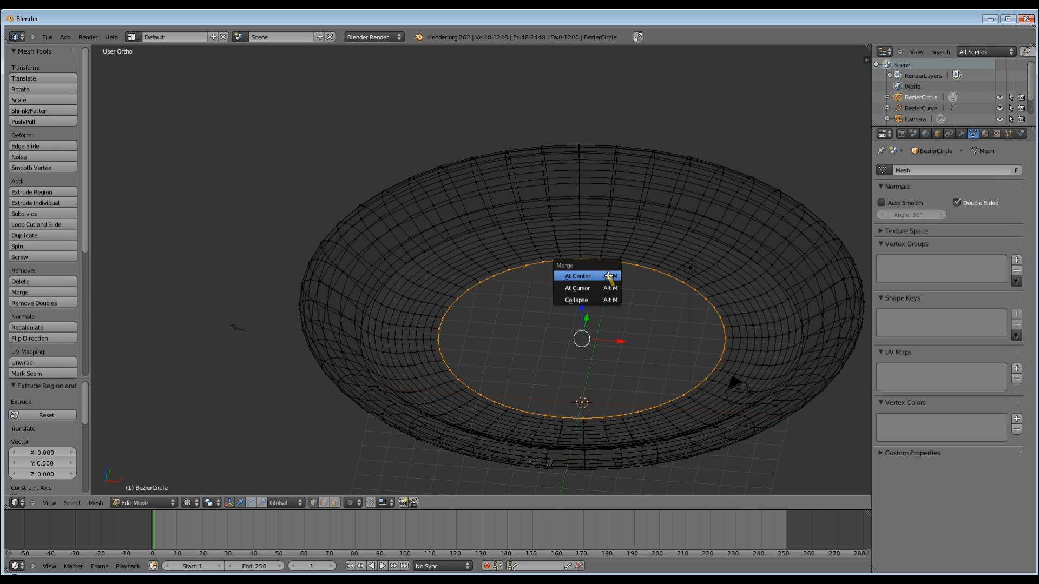
pyautogui.click(580, 275)
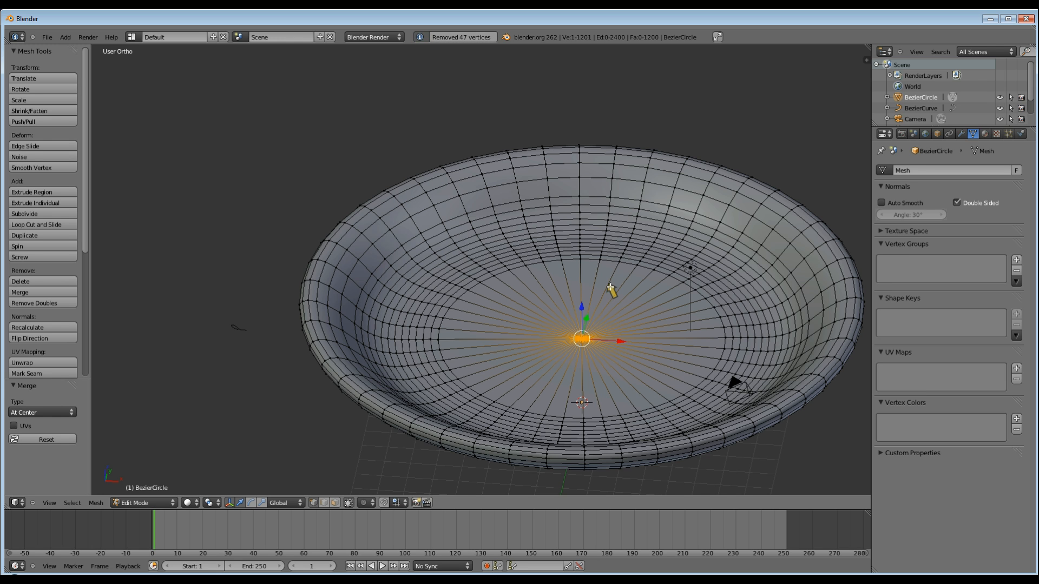
pyautogui.press('Tab')
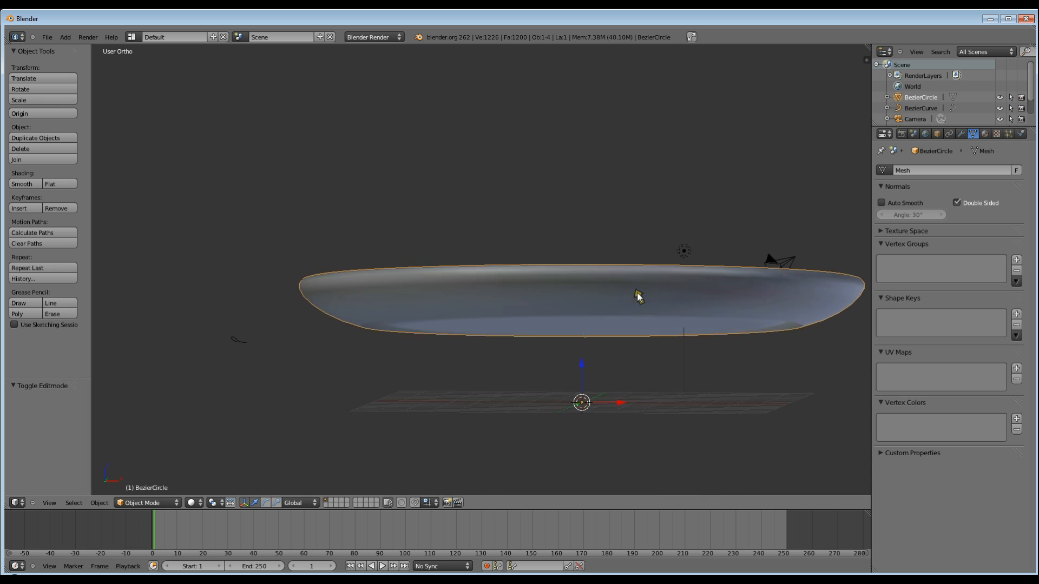
# - Merge the underside's open edge loop At Center so the plate bottom is solid too
pyautogui.moveTo(636, 297); pyautogui.dragTo(616, 253)
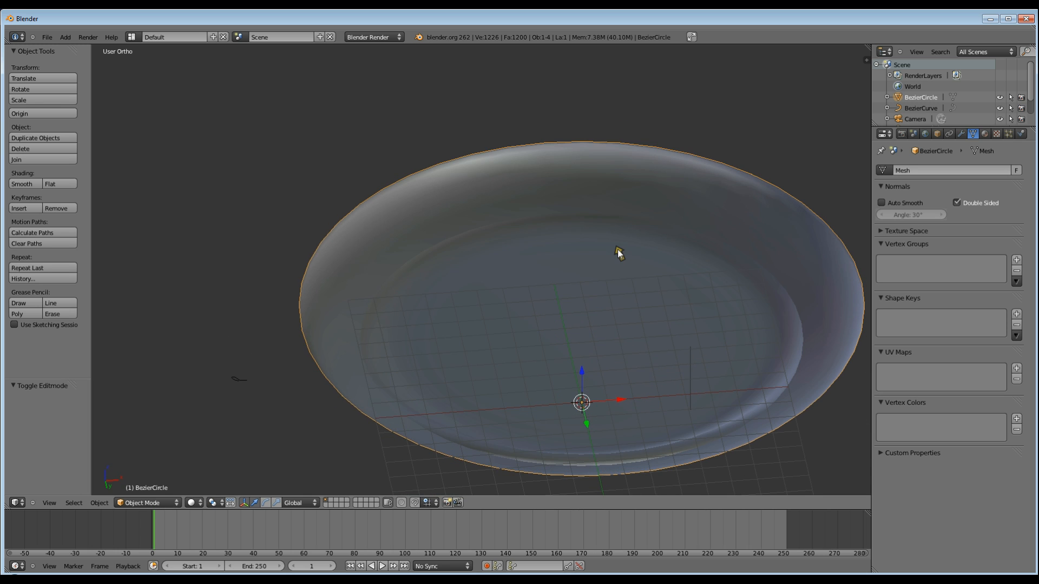
pyautogui.press('Tab')
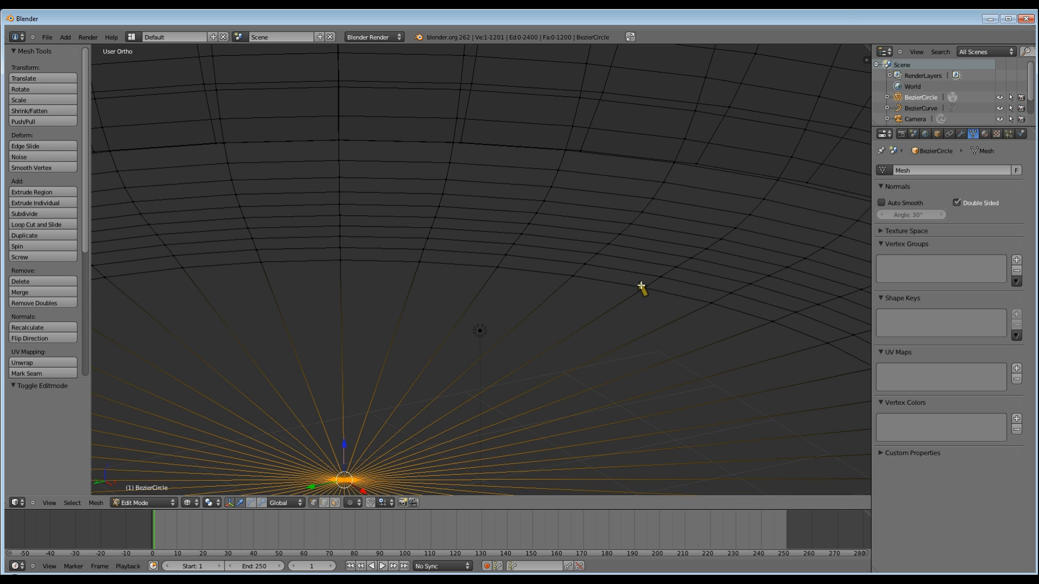
pyautogui.moveTo(640, 285); pyautogui.dragTo(746, 343)
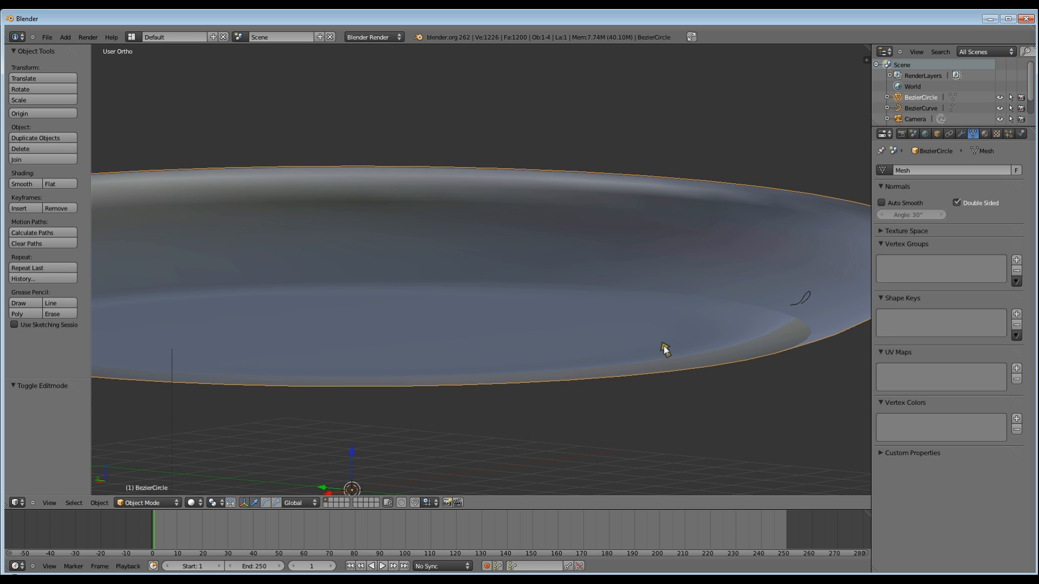
pyautogui.press('Tab')
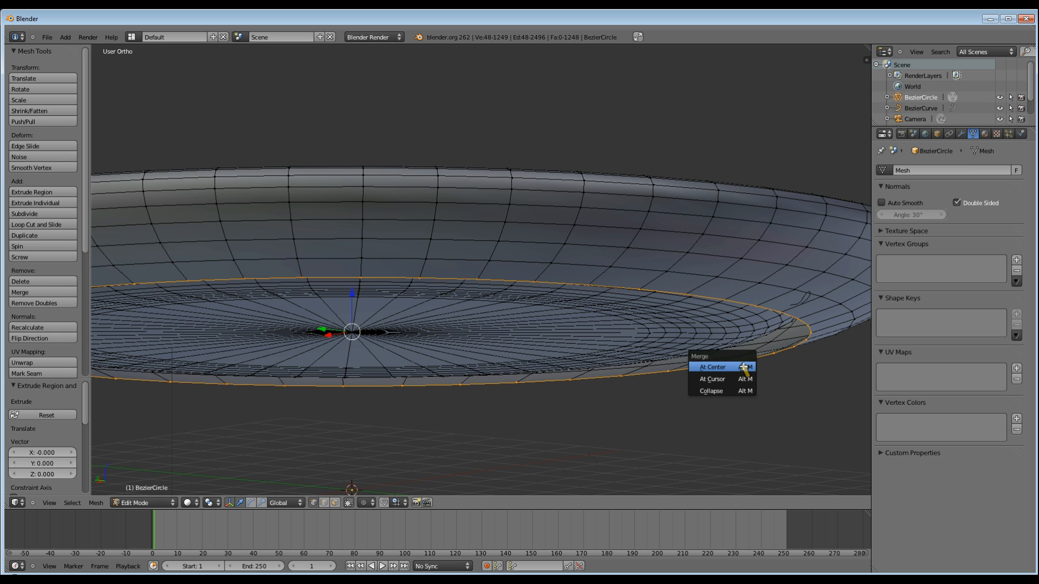
pyautogui.click(713, 367)
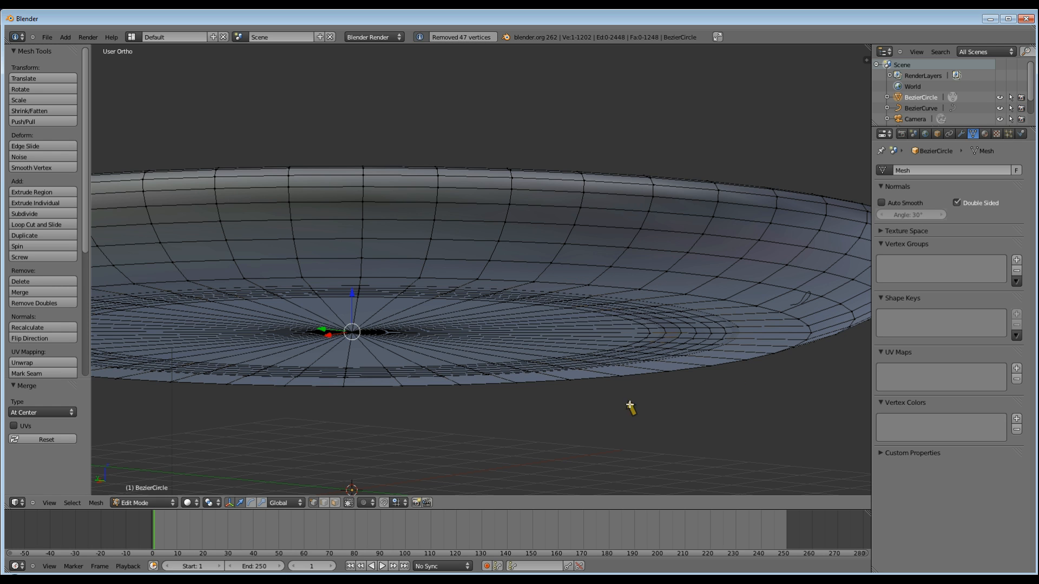
pyautogui.press('Tab')
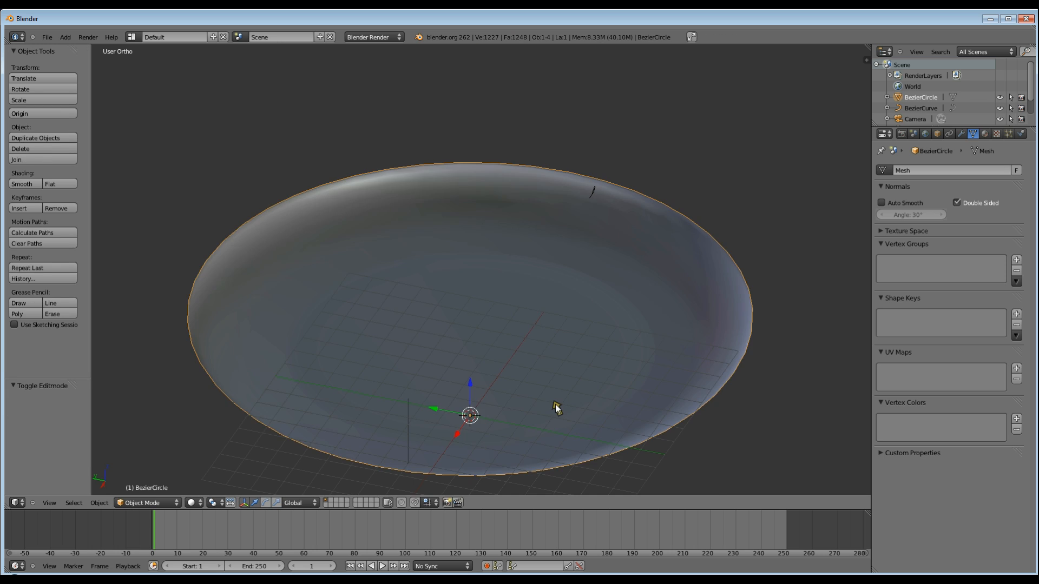